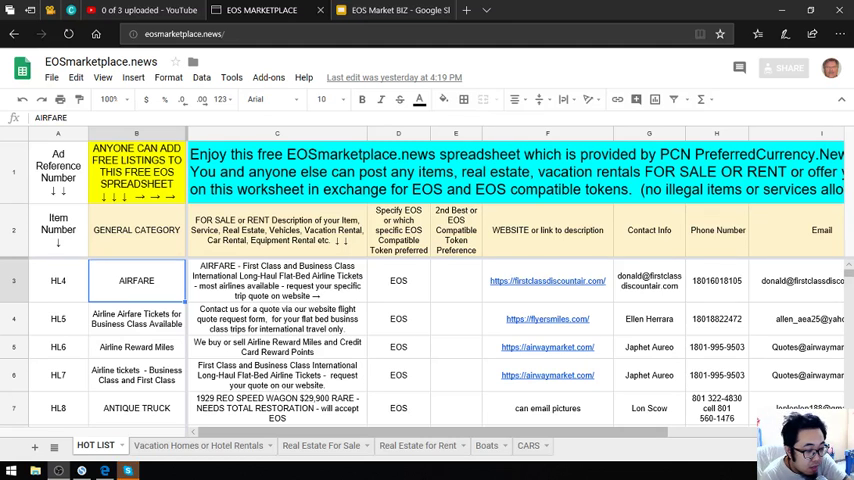
pyautogui.moveTo(392, 204)
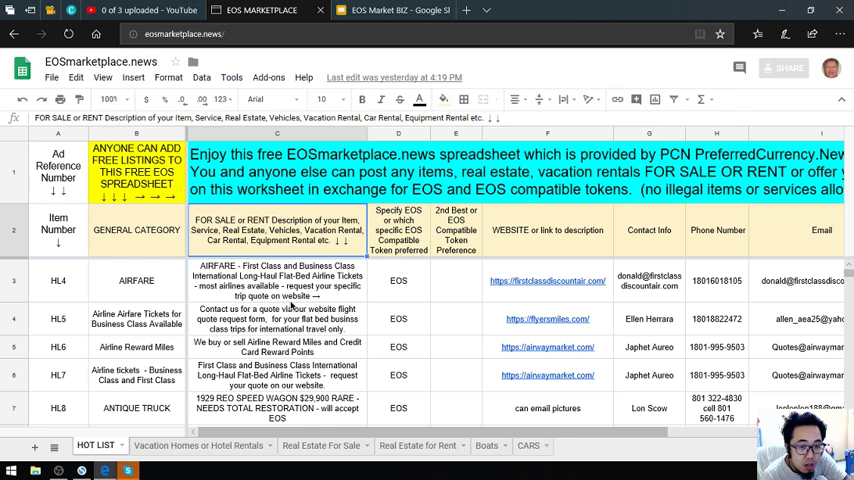
# - Review the airfare listing's EOS token entry in the marketplace spreadsheet
pyautogui.scroll(-3)
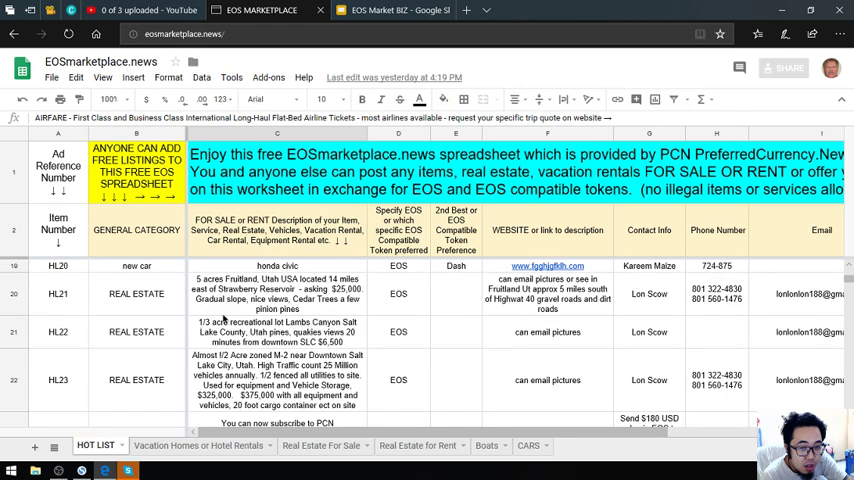
pyautogui.scroll(-3)
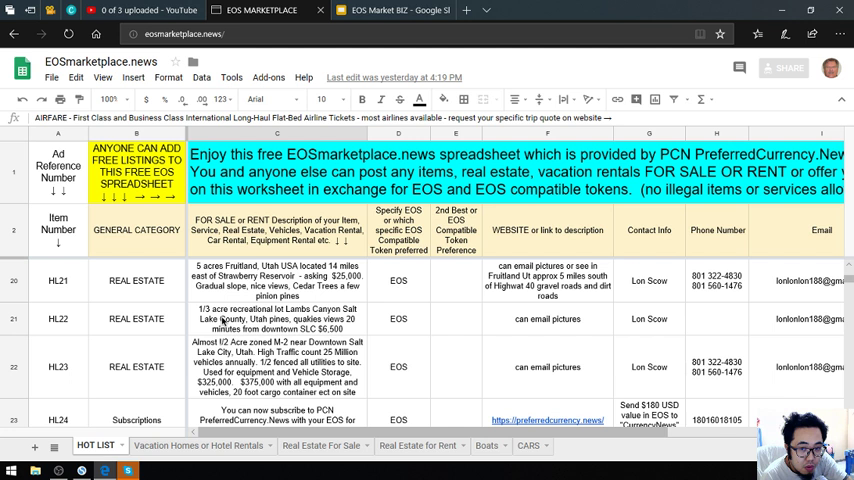
pyautogui.scroll(3)
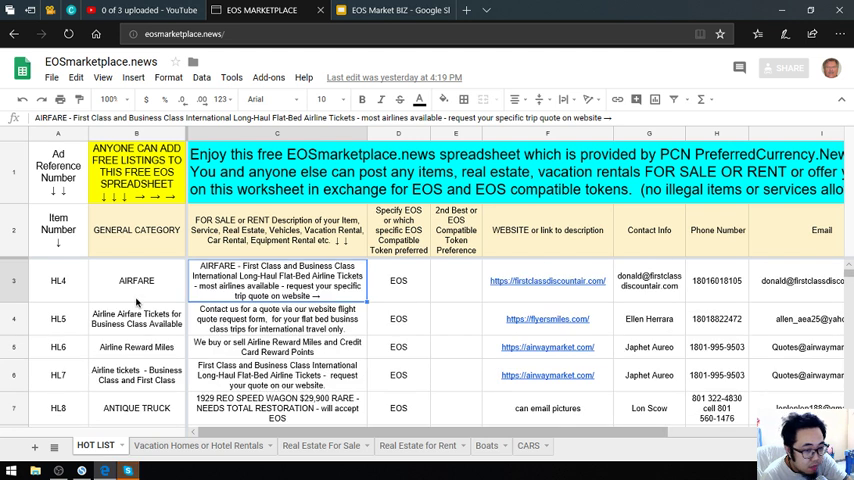
pyautogui.moveTo(430, 298)
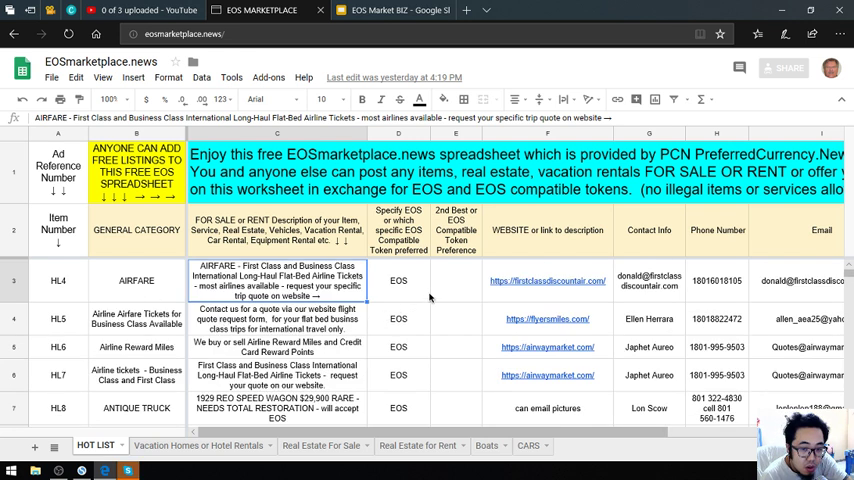
pyautogui.click(398, 280)
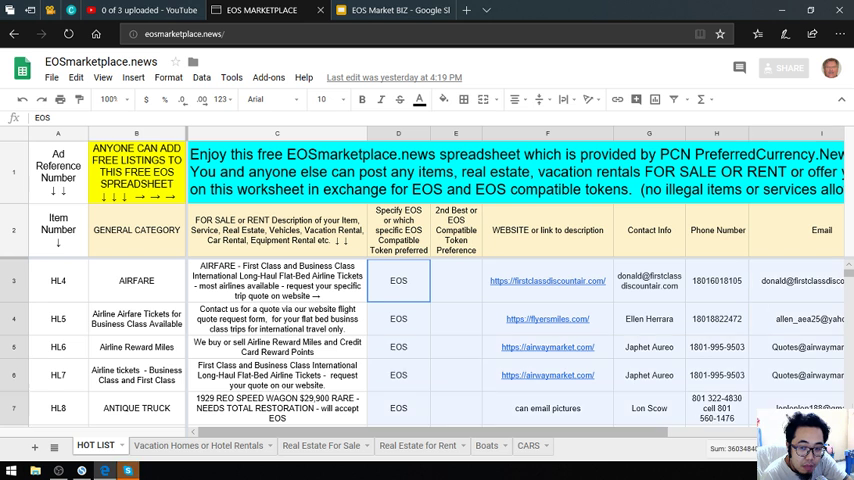
pyautogui.hscroll(3)
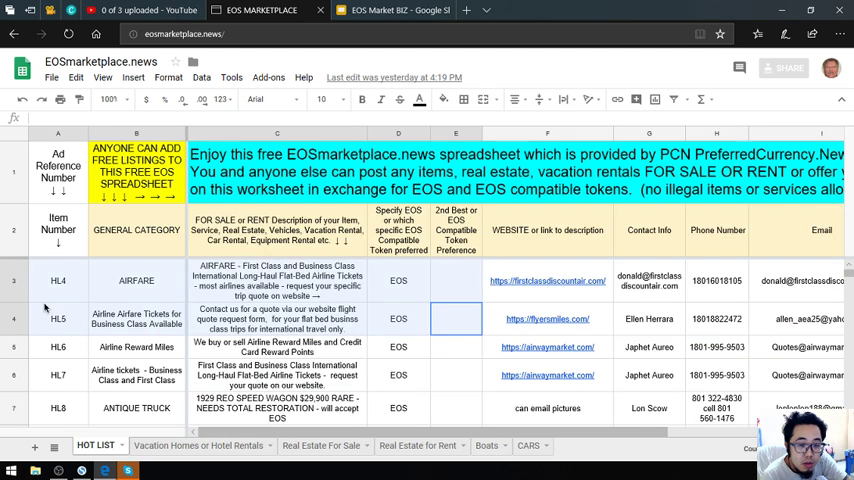
pyautogui.click(276, 280)
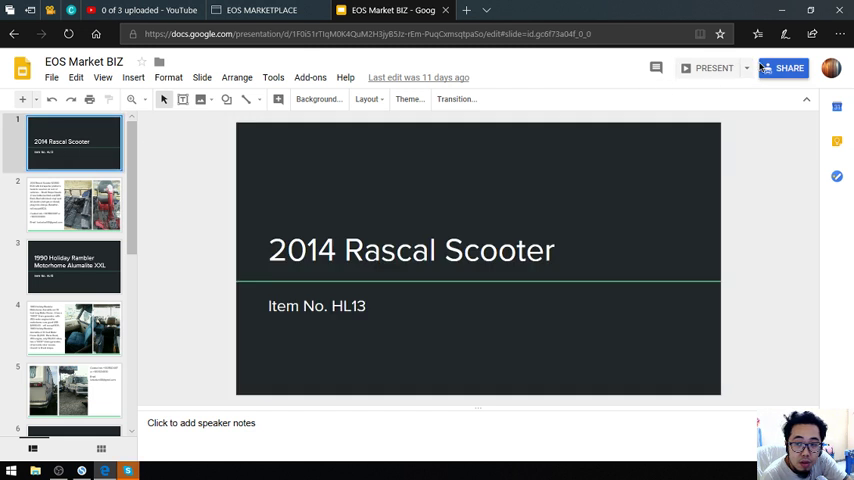
# - Copy the EOS Market BIZ deck's view link and start it in Presenter view
pyautogui.click(788, 68)
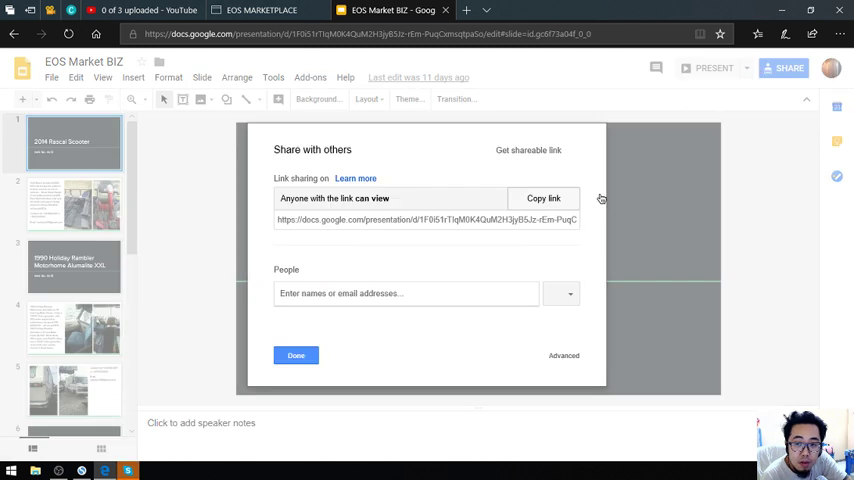
pyautogui.click(544, 198)
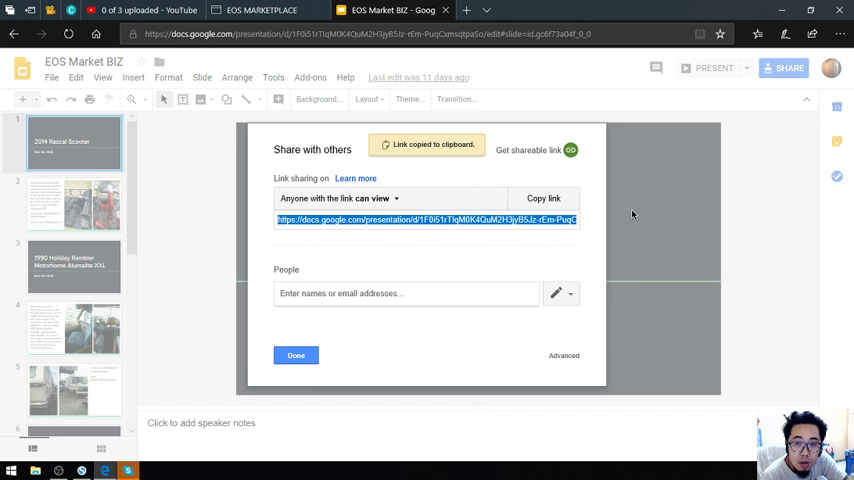
pyautogui.click(296, 356)
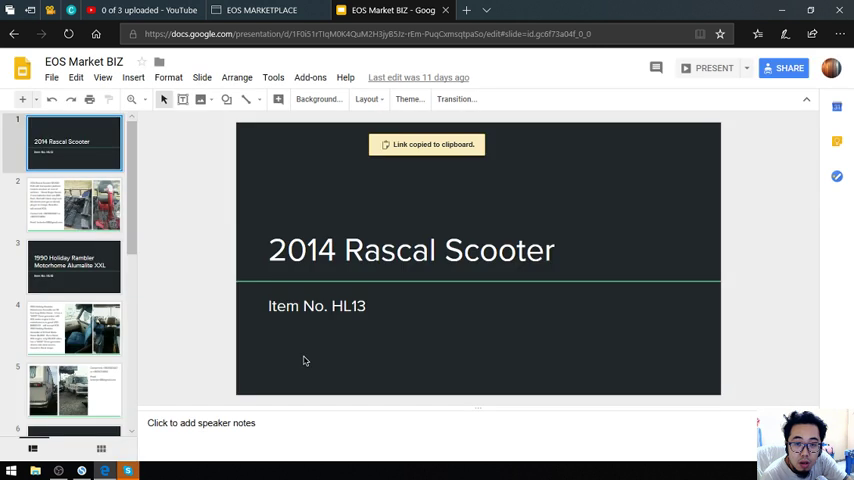
pyautogui.click(746, 68)
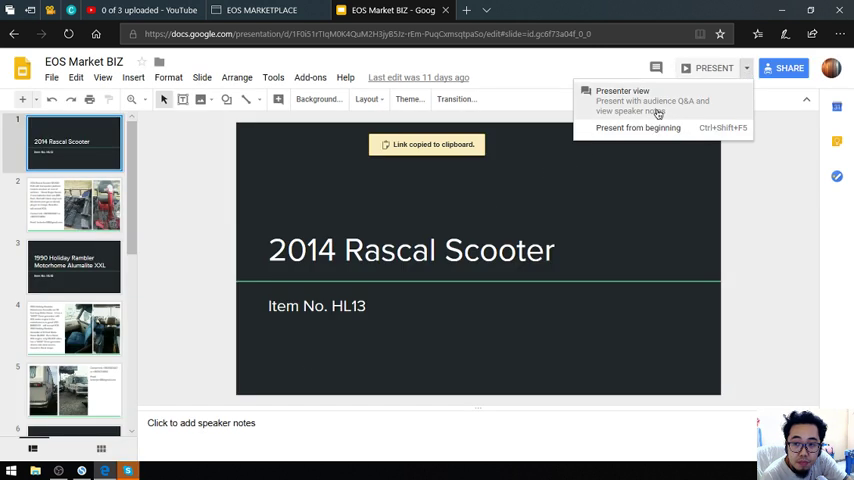
pyautogui.moveTo(316, 252)
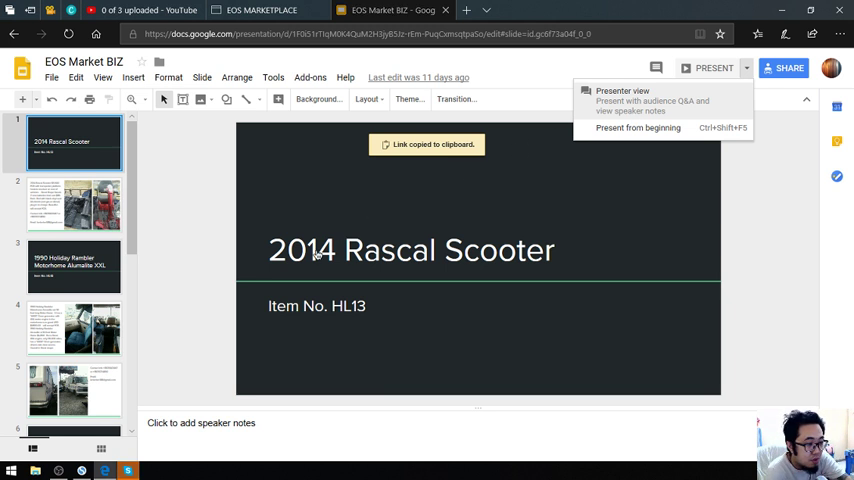
pyautogui.click(104, 470)
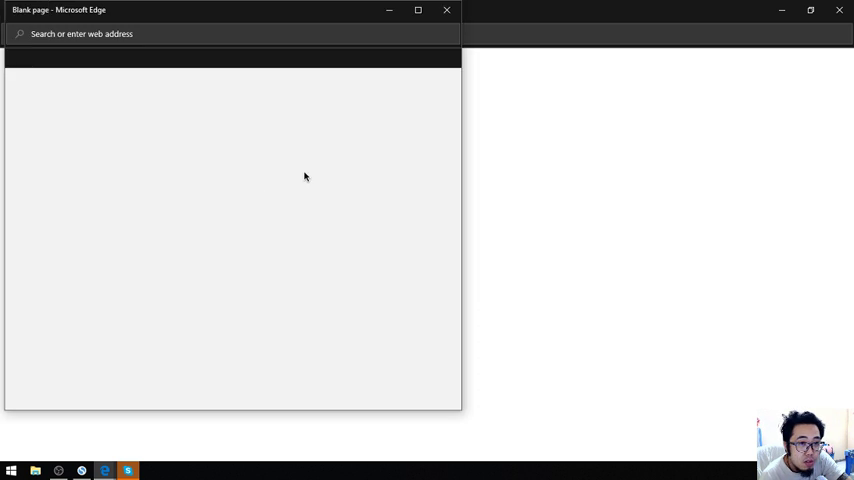
pyautogui.moveTo(104, 470)
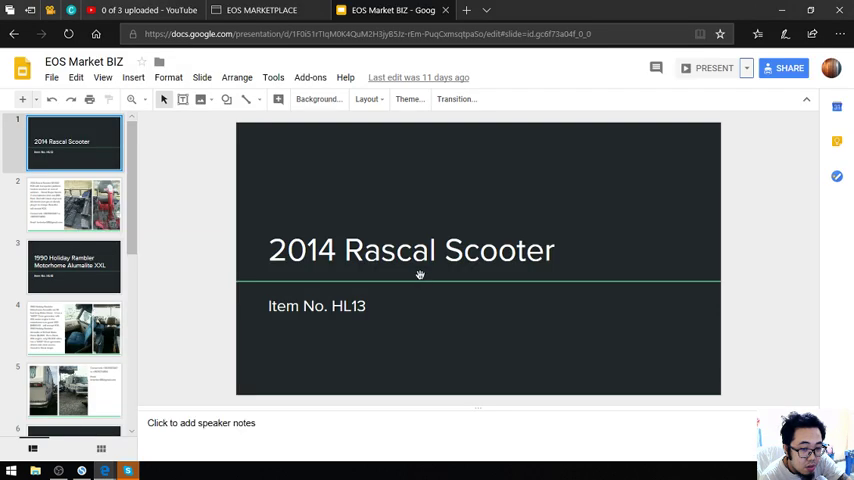
pyautogui.moveTo(146, 452)
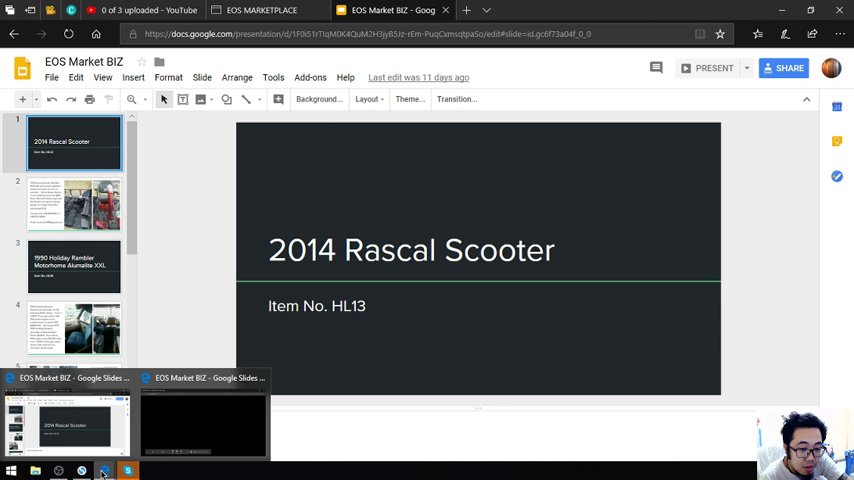
# - Go through the 2014 Rascal Scooter details slide, then the 1990 Holiday Rambler title slide
pyautogui.click(200, 236)
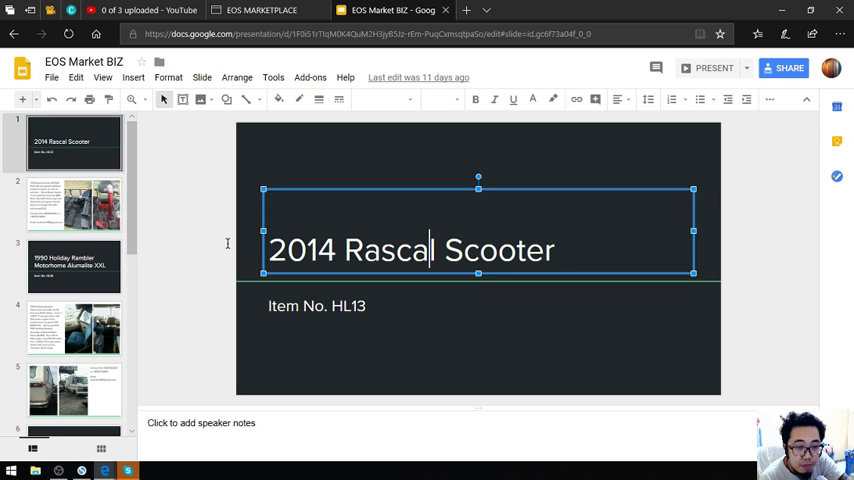
pyautogui.click(76, 204)
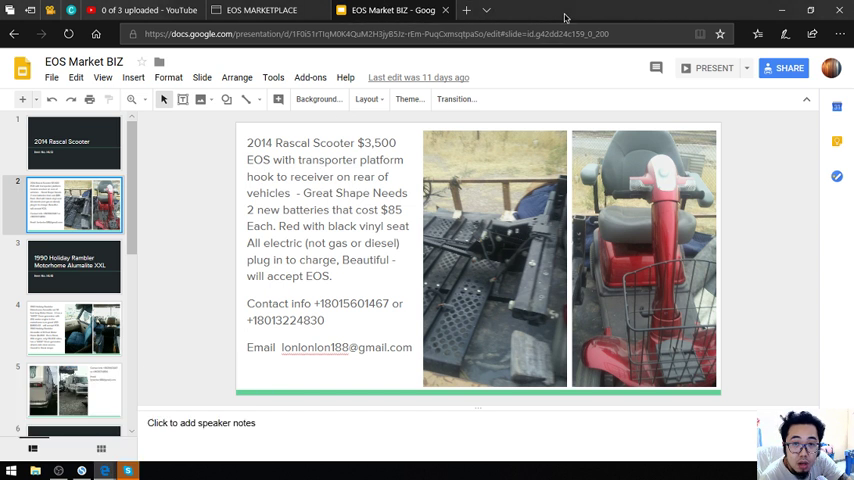
pyautogui.moveTo(604, 244)
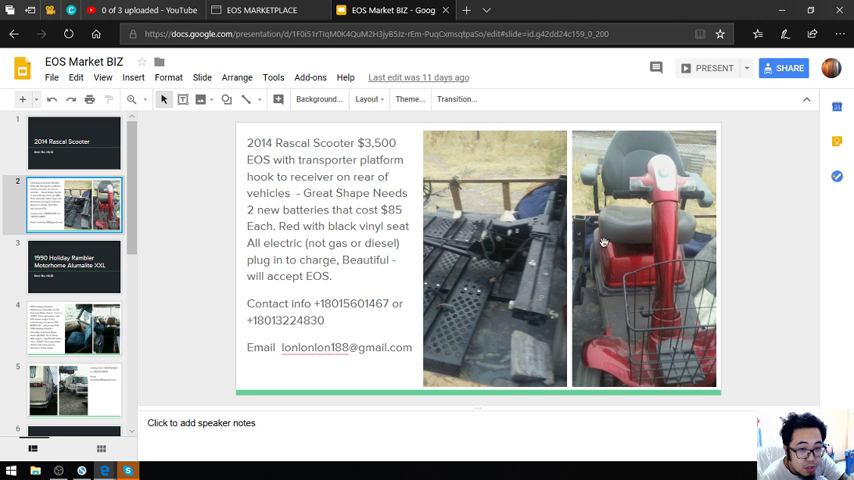
pyautogui.moveTo(584, 246)
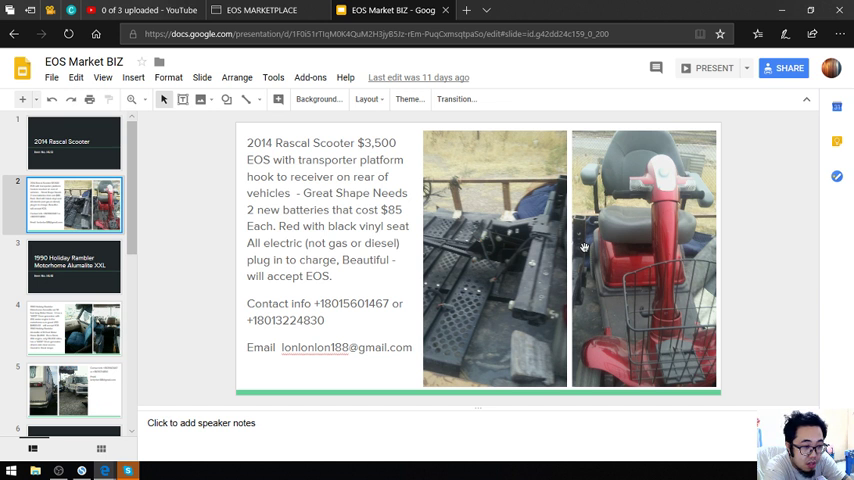
pyautogui.moveTo(352, 400)
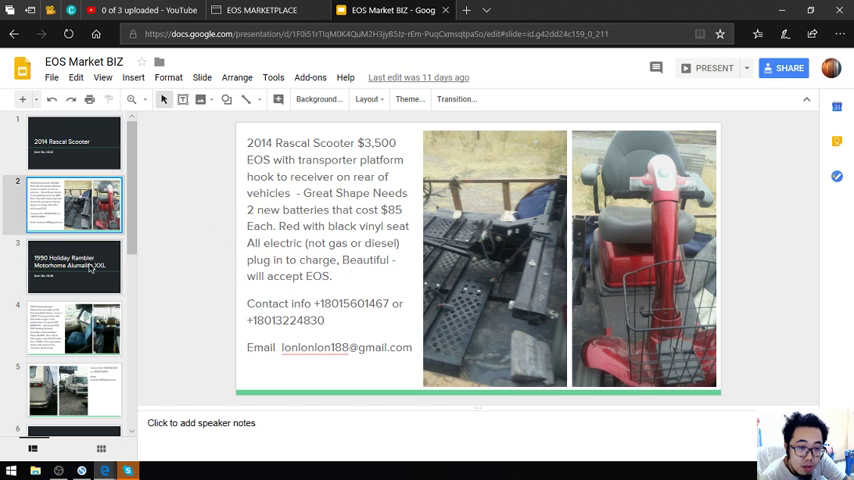
pyautogui.click(74, 264)
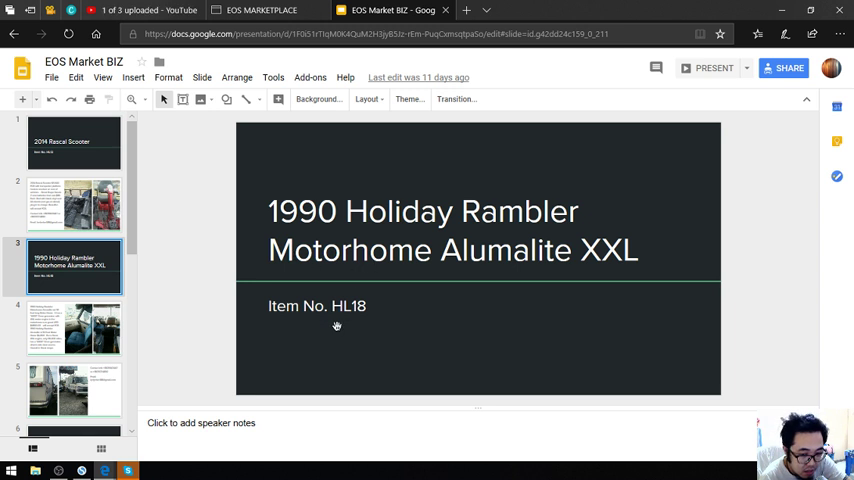
pyautogui.moveTo(390, 296)
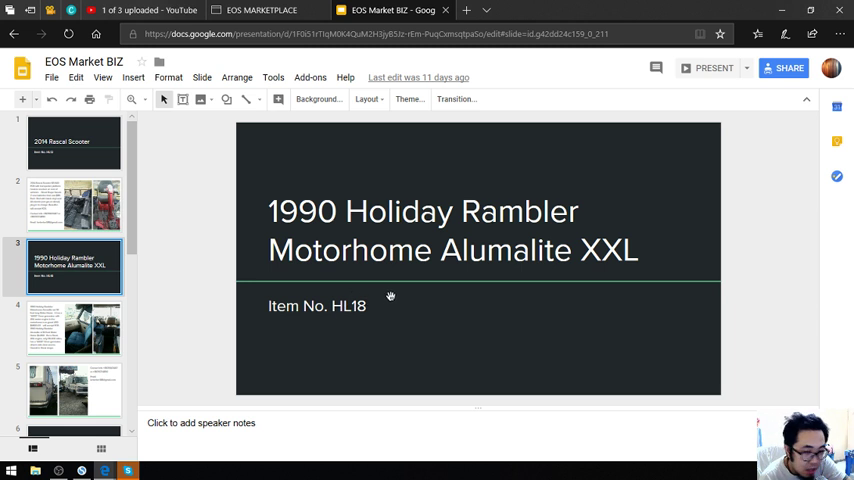
# - View the Holiday Rambler description slide, then its photos and contact slide
pyautogui.click(74, 328)
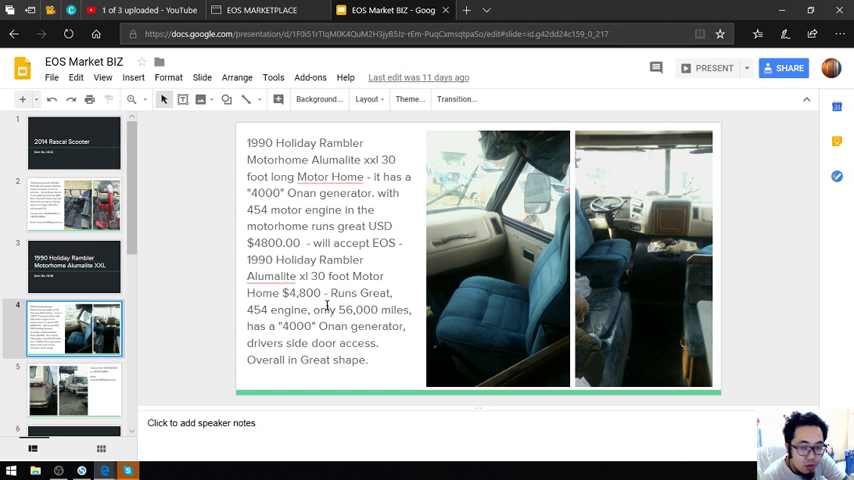
pyautogui.click(76, 390)
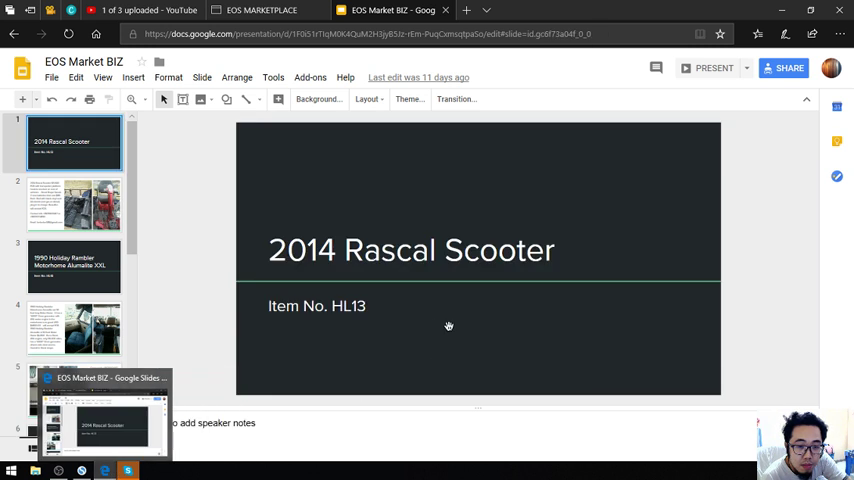
pyautogui.click(76, 390)
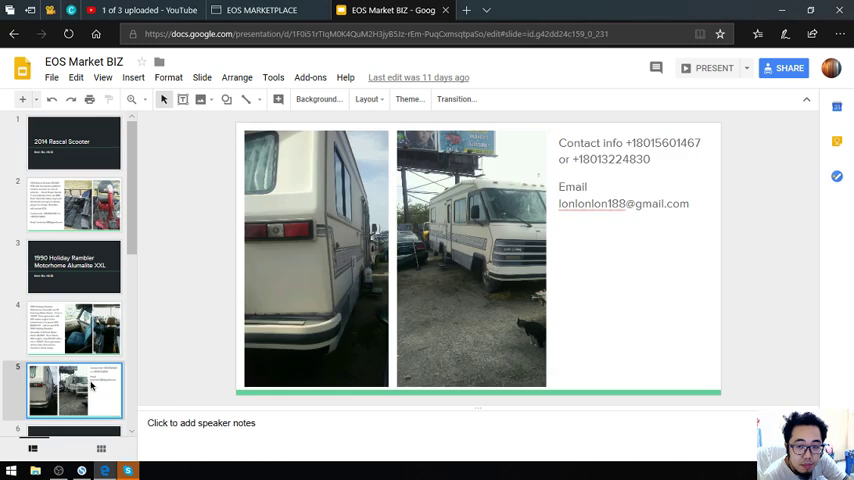
# - Move past the 1929 REO Speed Wagon slides to the quarter-acre land listing near Salt Lake City
pyautogui.click(74, 390)
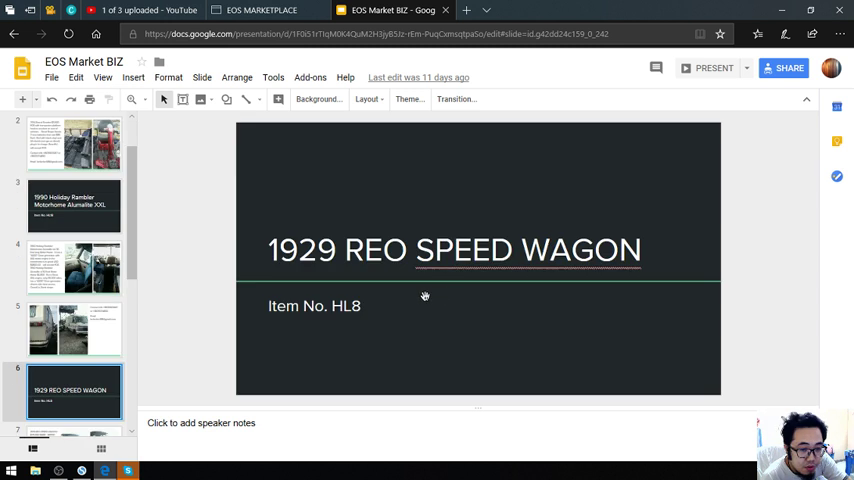
pyautogui.moveTo(424, 296)
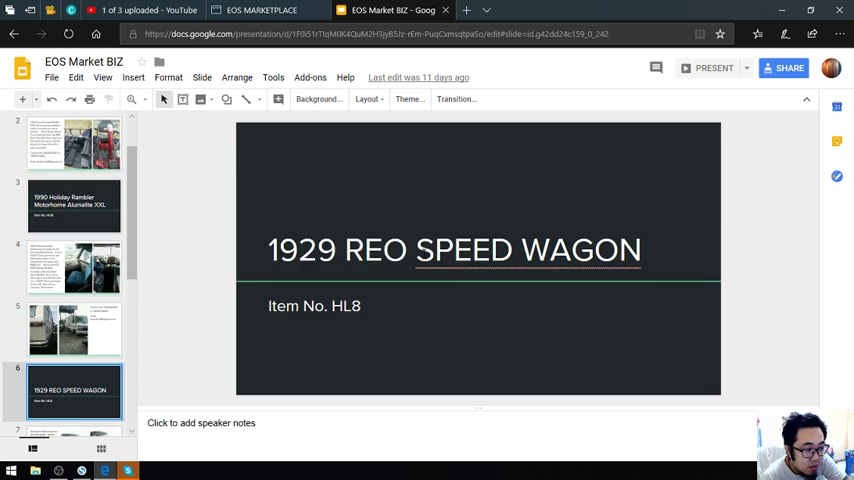
pyautogui.moveTo(416, 292)
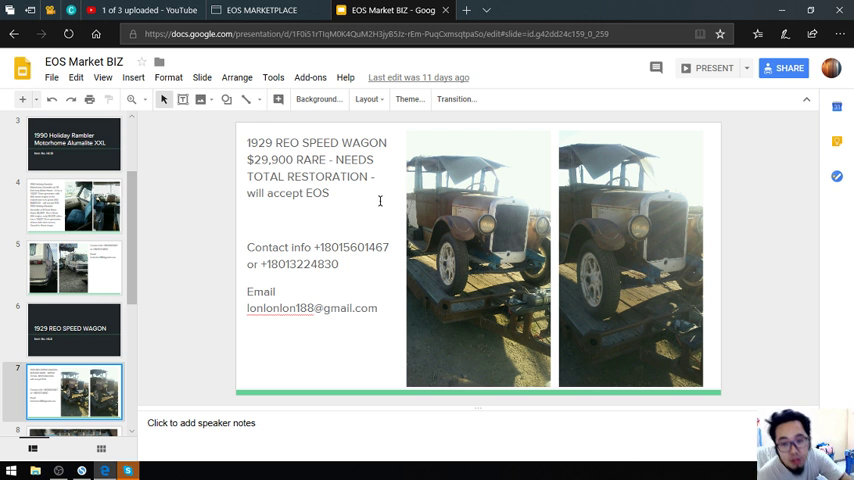
pyautogui.moveTo(456, 220)
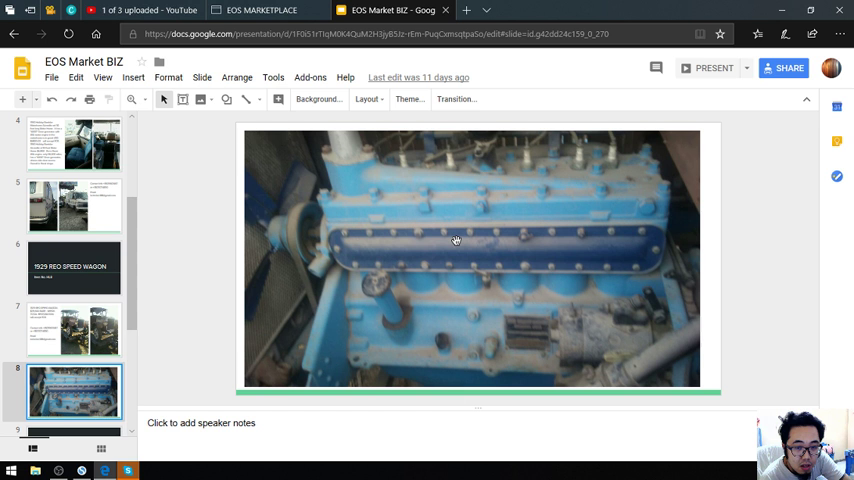
pyautogui.moveTo(404, 244)
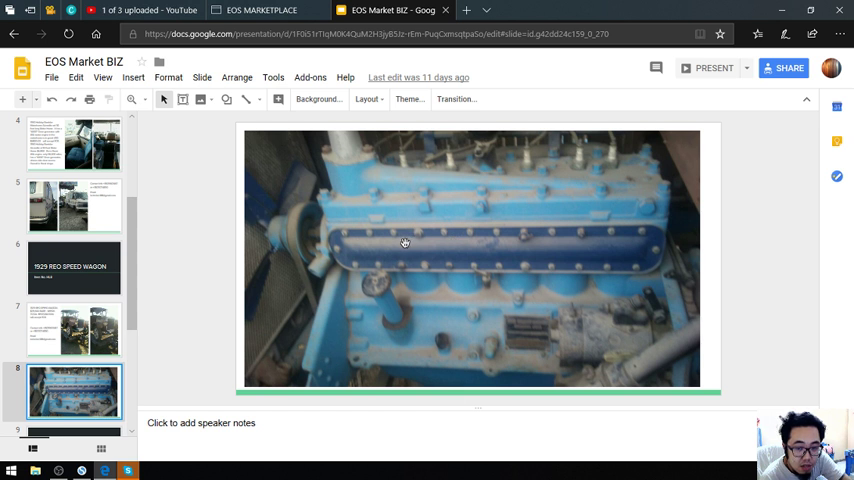
pyautogui.moveTo(378, 236)
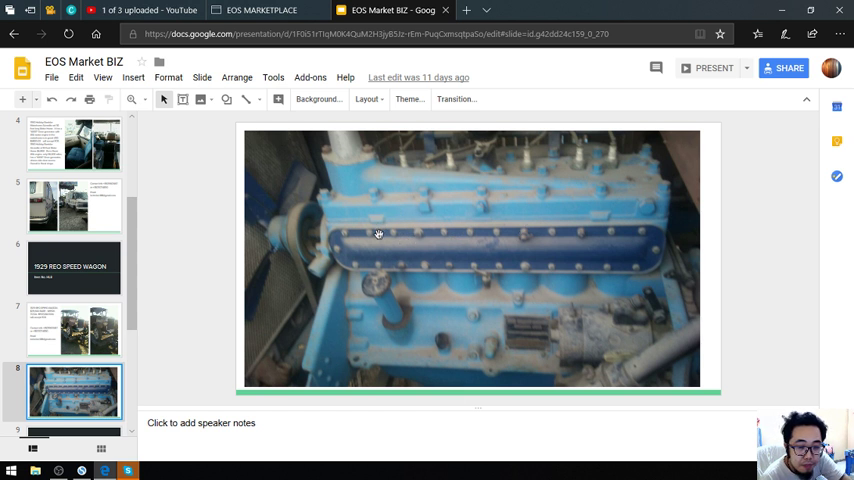
pyautogui.click(72, 390)
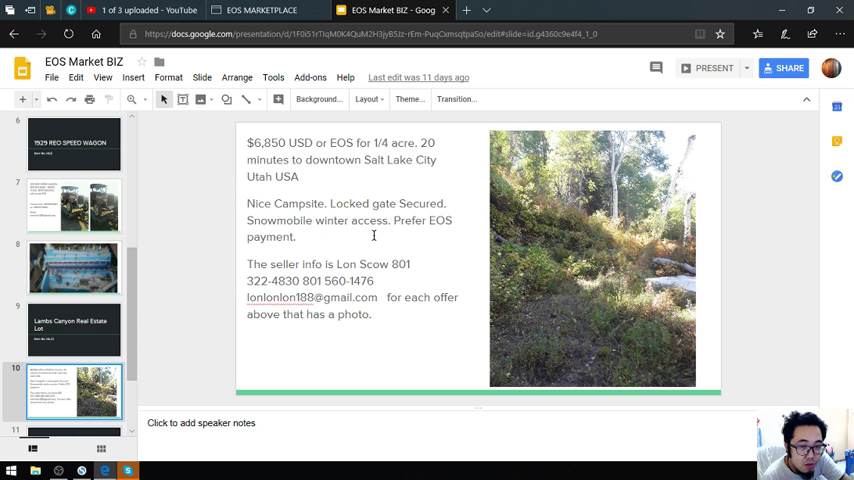
pyautogui.moveTo(488, 240)
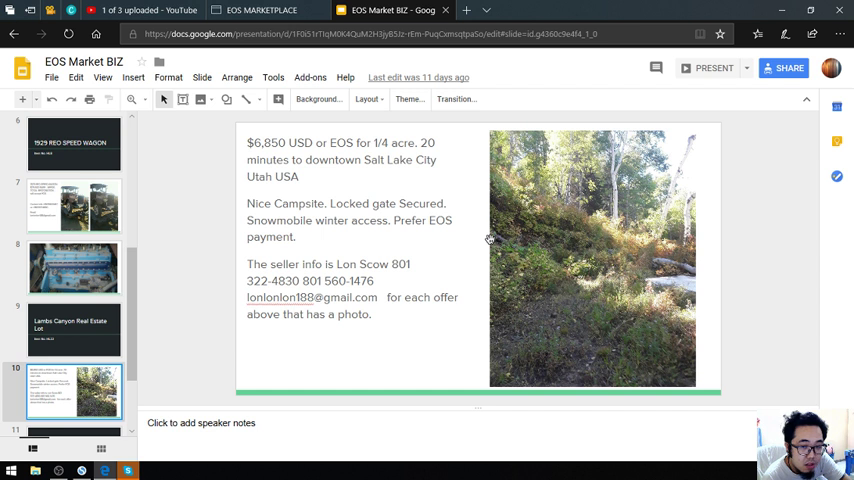
pyautogui.moveTo(488, 240)
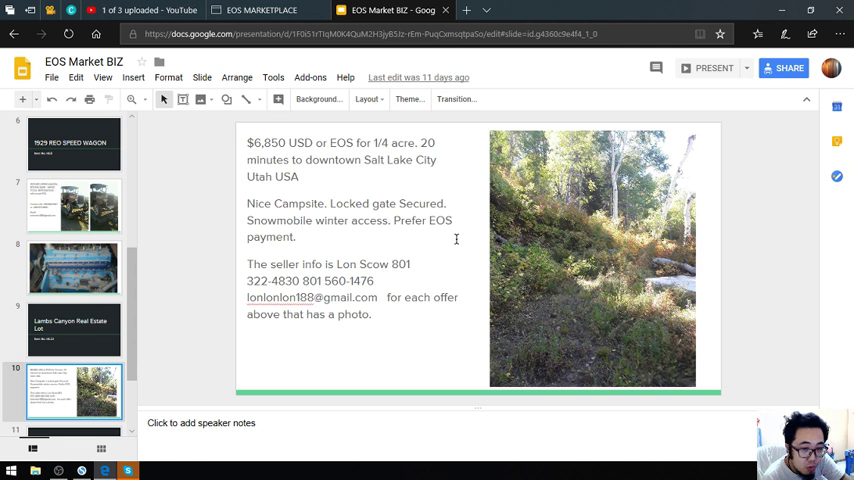
pyautogui.moveTo(484, 258)
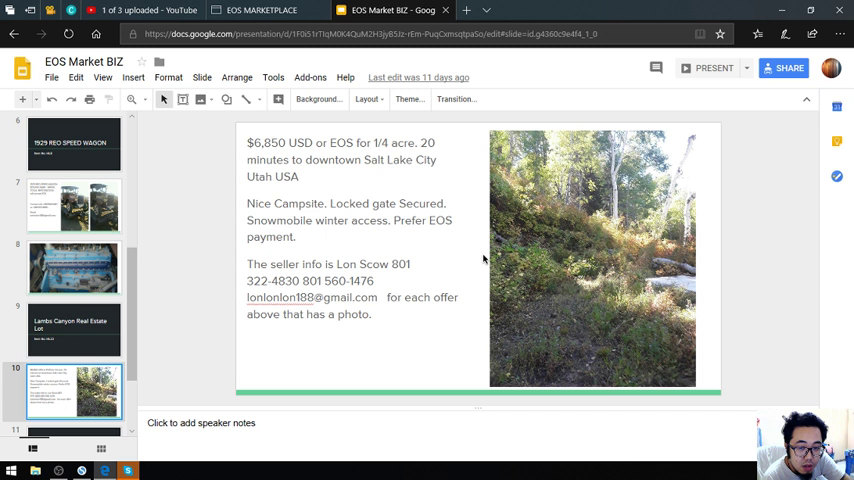
pyautogui.scroll(-3)
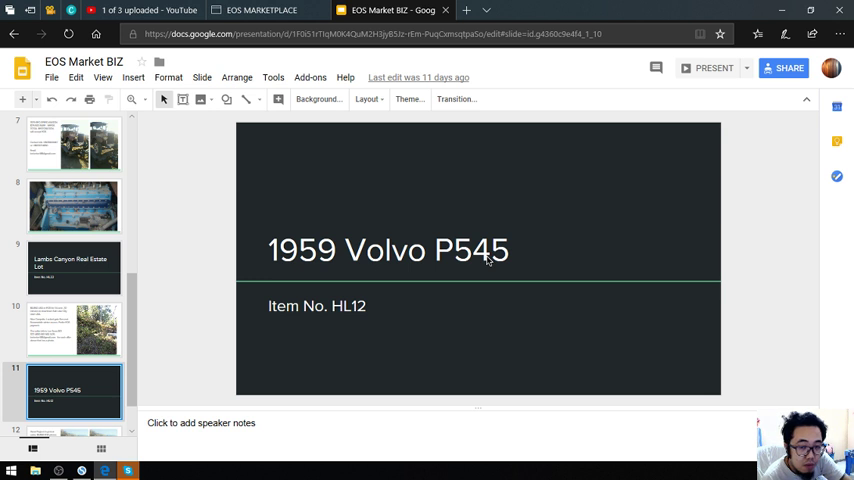
pyautogui.moveTo(488, 260)
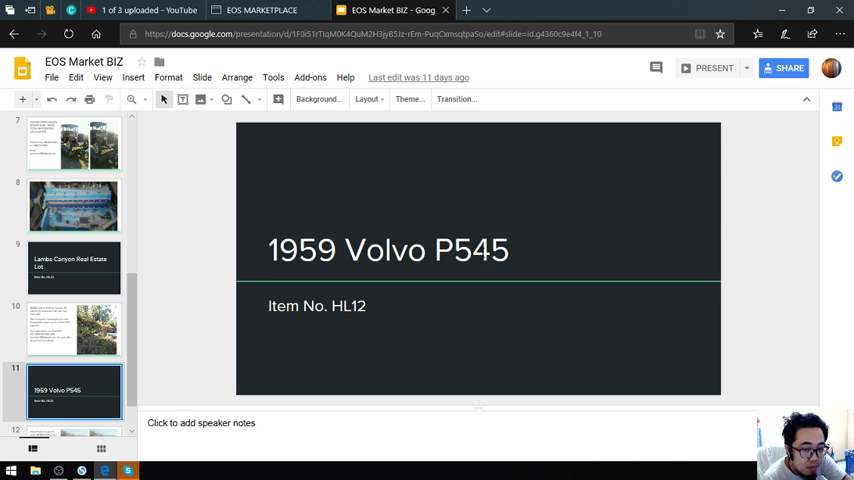
# - Review the 1959 Volvo P545 details slide, then return to the 2014 Rascal Scooter opening slide
pyautogui.click(74, 404)
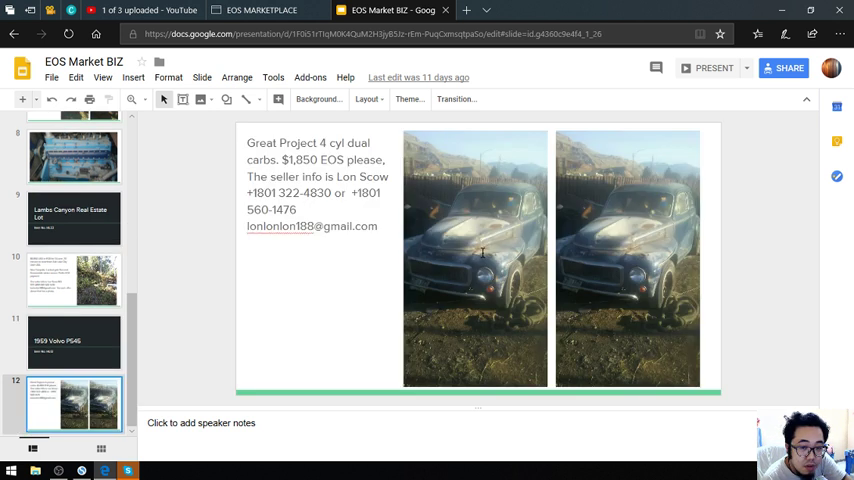
pyautogui.moveTo(588, 304)
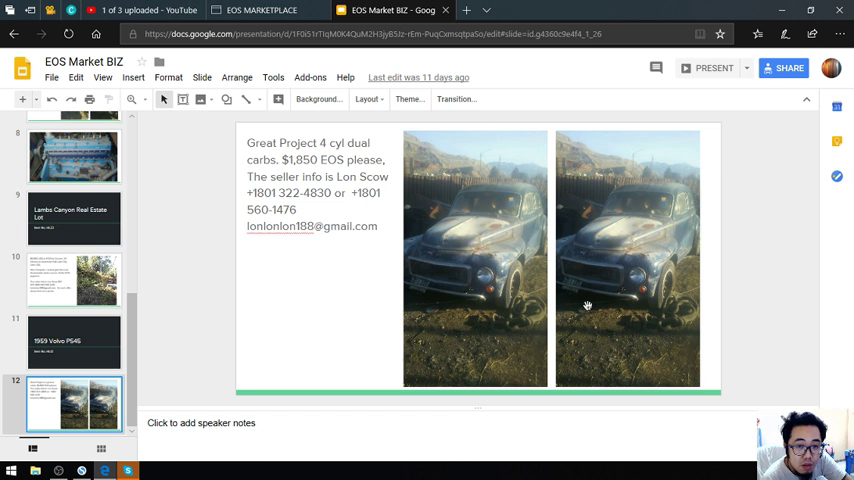
pyautogui.moveTo(578, 288)
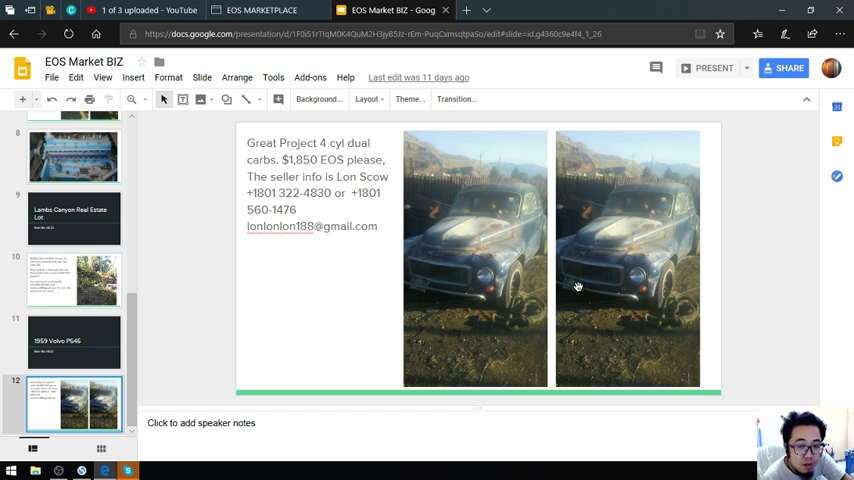
pyautogui.moveTo(484, 284)
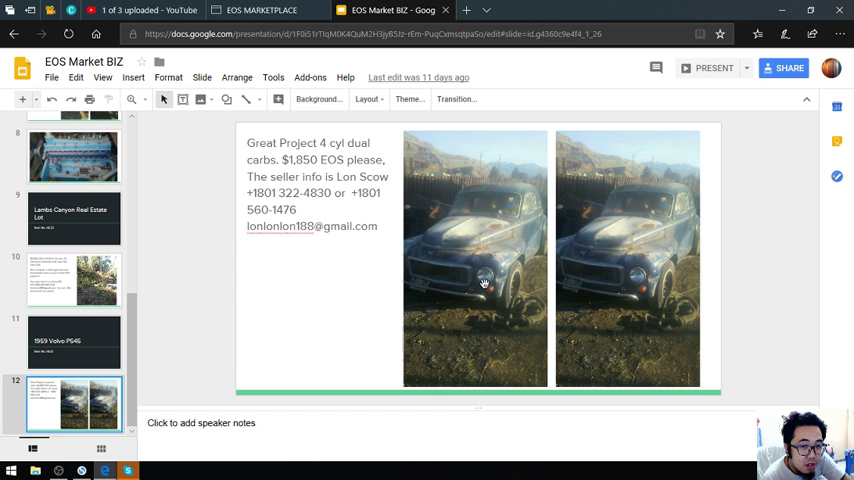
pyautogui.moveTo(284, 236)
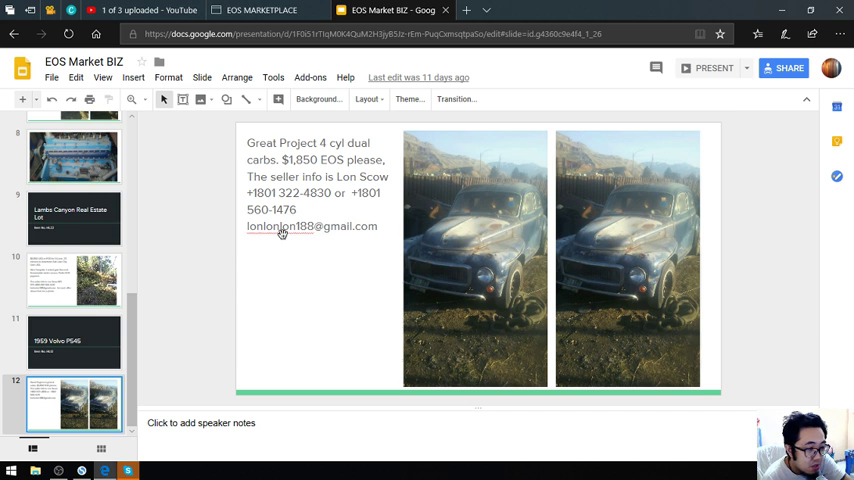
pyautogui.click(74, 340)
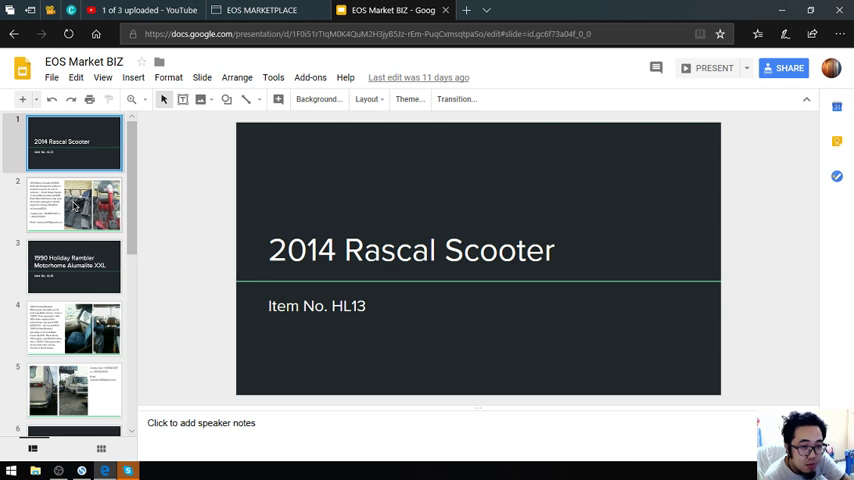
# - Step through the scooter, Holiday Rambler, REO Speed Wagon, engine and Volvo P545 slides, then return to the EOS MARKETPLACE sheet
pyautogui.click(74, 204)
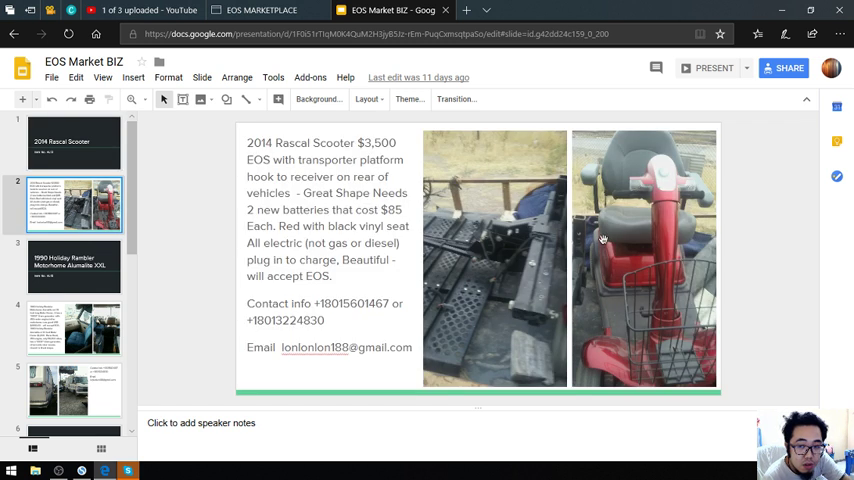
pyautogui.click(76, 264)
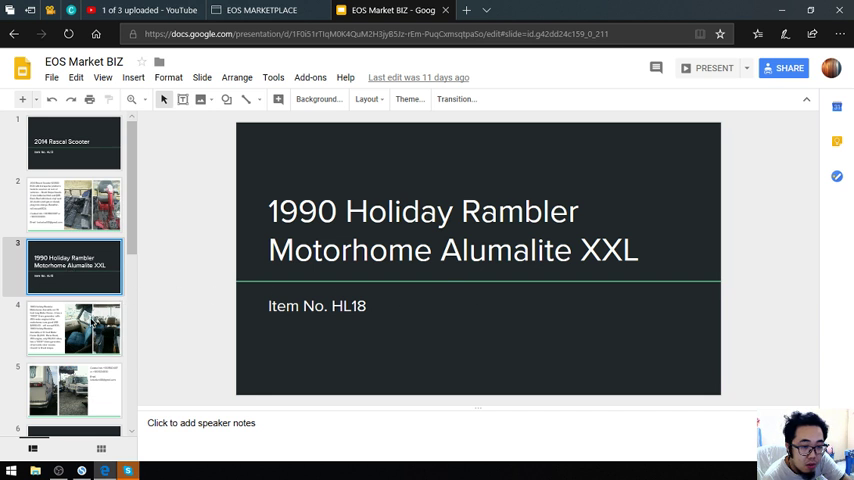
pyautogui.click(74, 328)
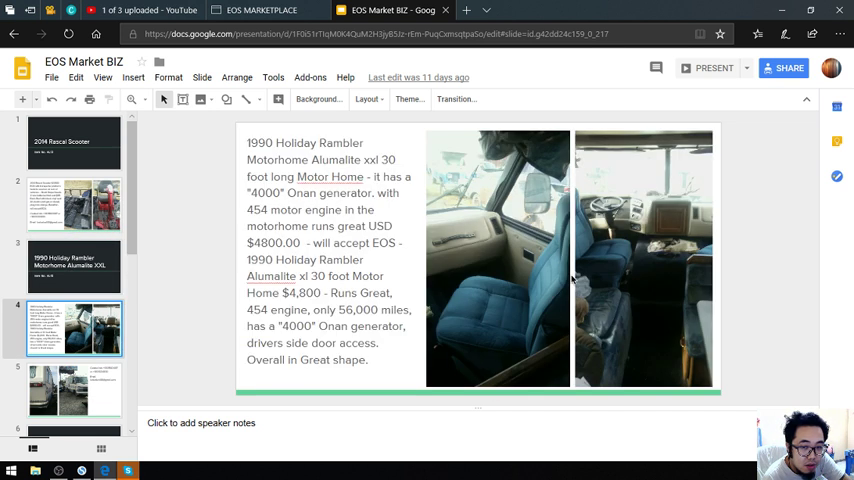
pyautogui.click(76, 390)
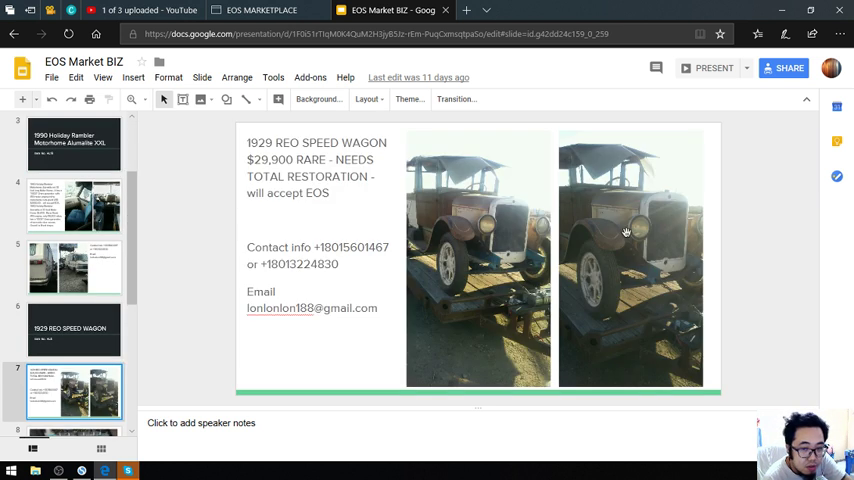
pyautogui.click(74, 390)
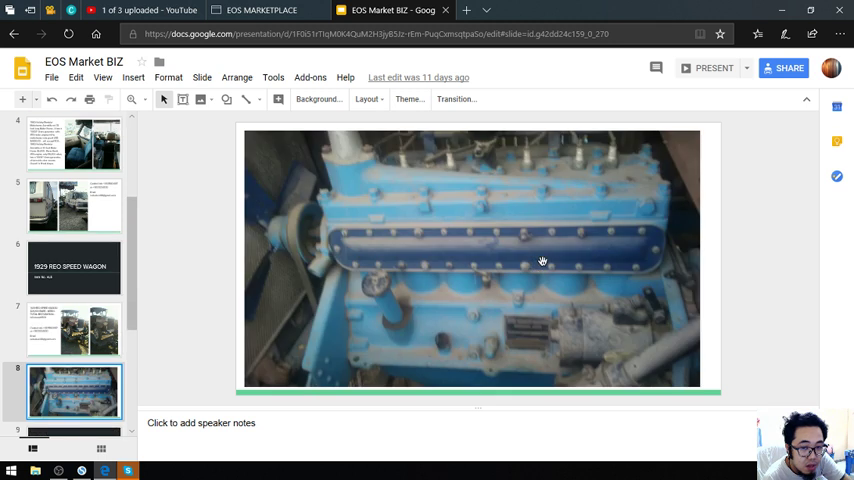
pyautogui.click(74, 390)
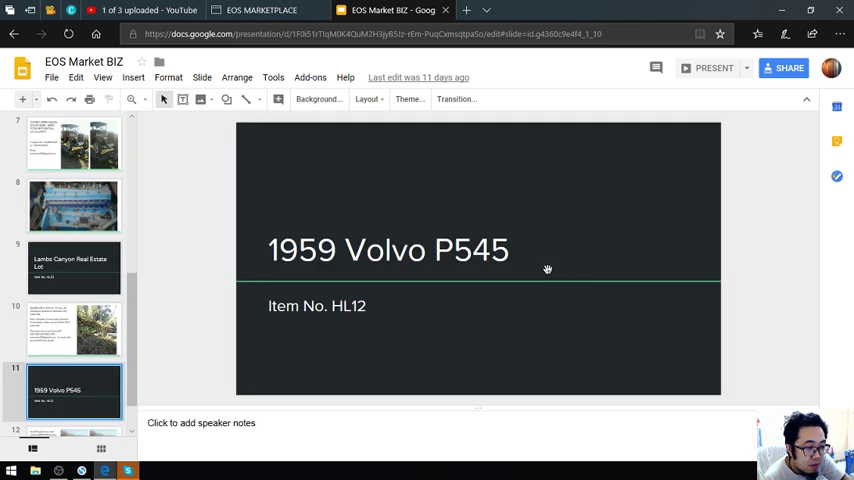
pyautogui.click(72, 404)
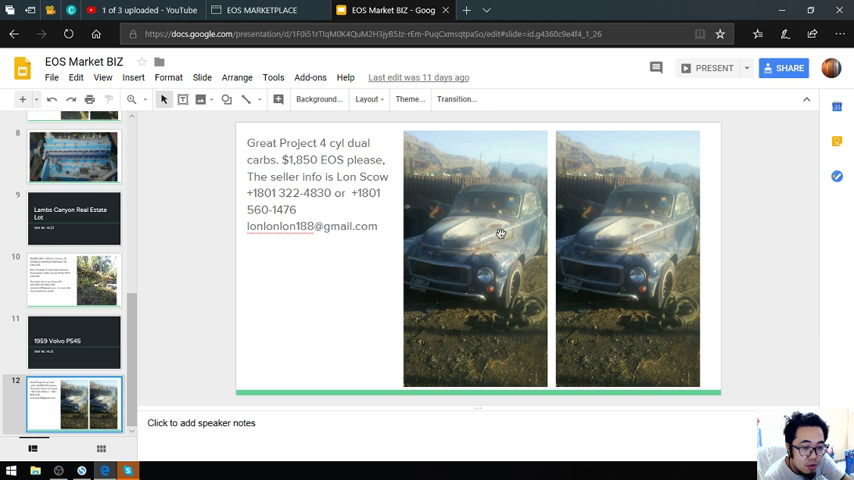
pyautogui.moveTo(318, 100)
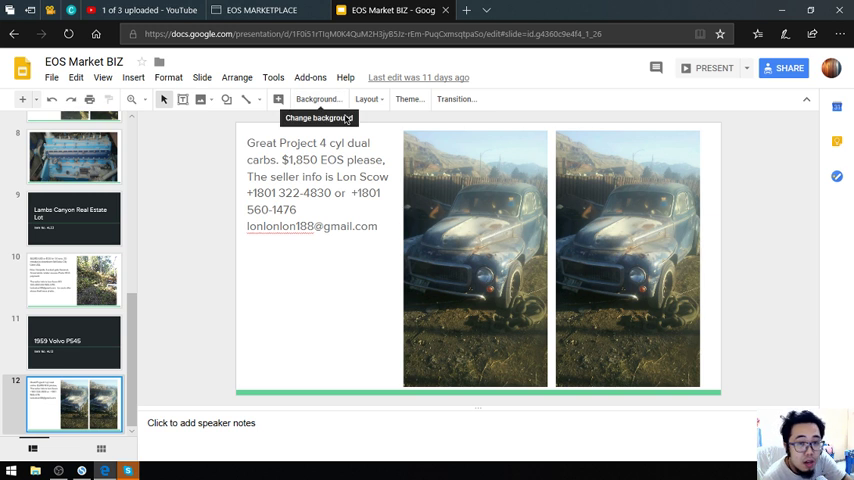
pyautogui.click(260, 10)
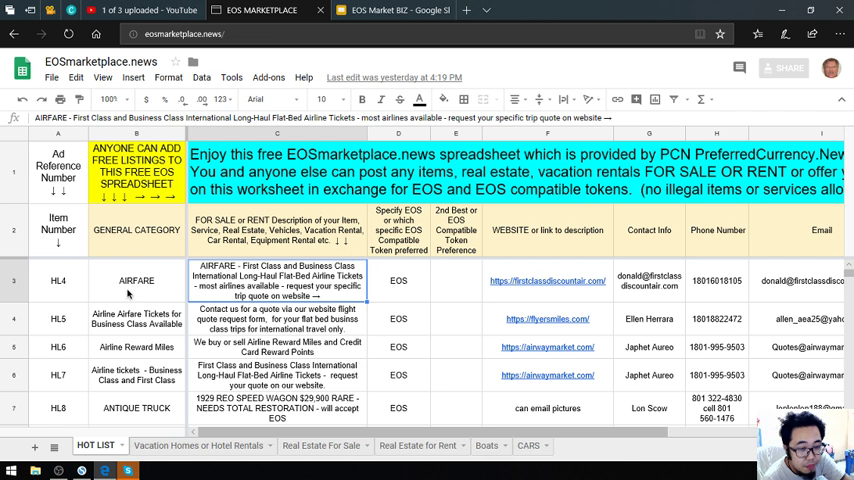
# - Check the airfare listing's cells and open firstclassdiscountair.com in a new tab
pyautogui.click(136, 280)
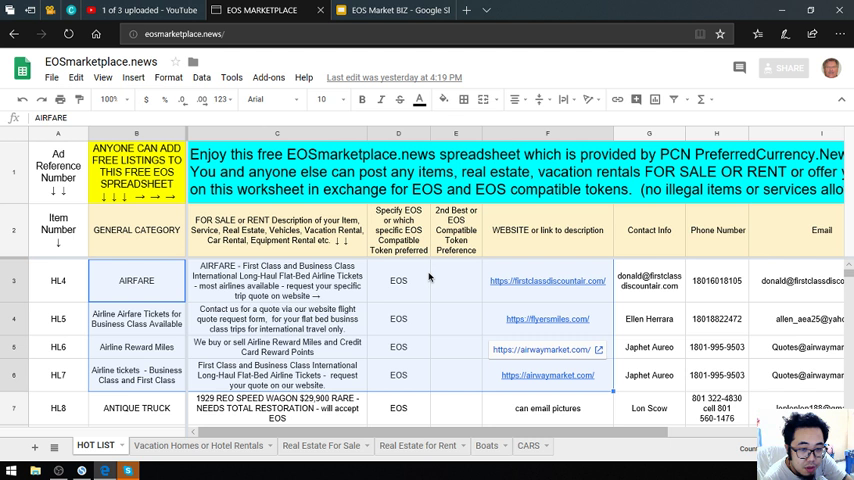
pyautogui.click(398, 280)
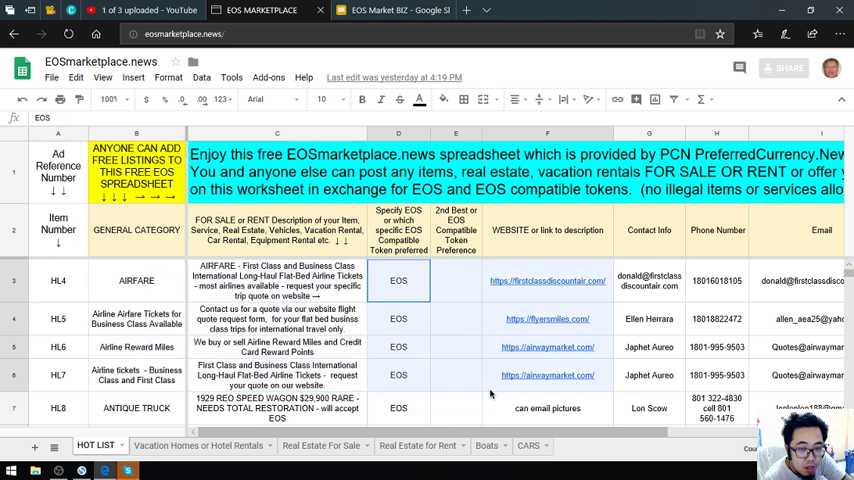
pyautogui.click(456, 280)
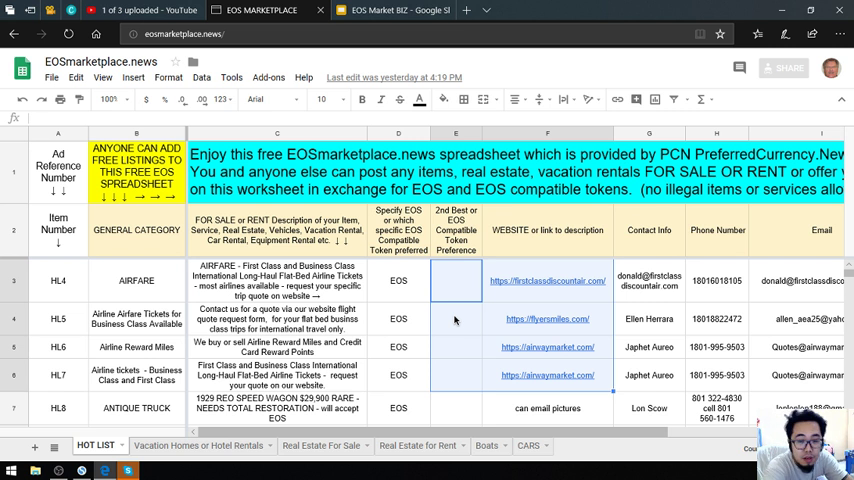
pyautogui.click(548, 280)
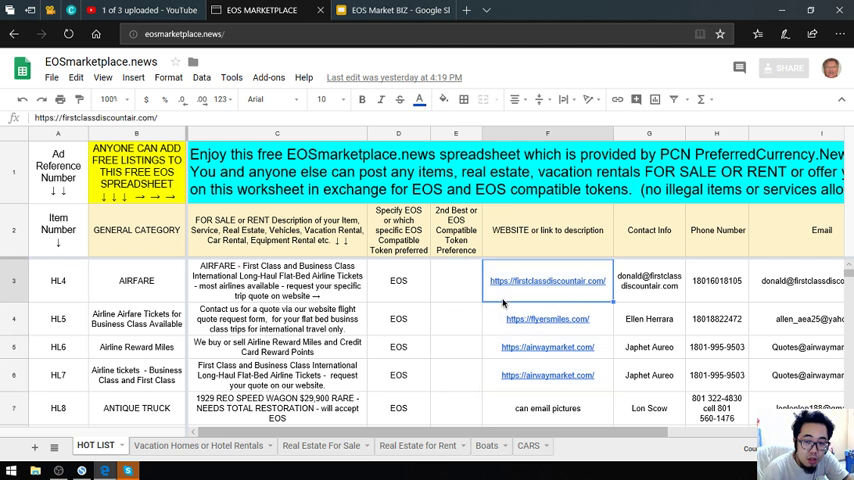
pyautogui.click(456, 318)
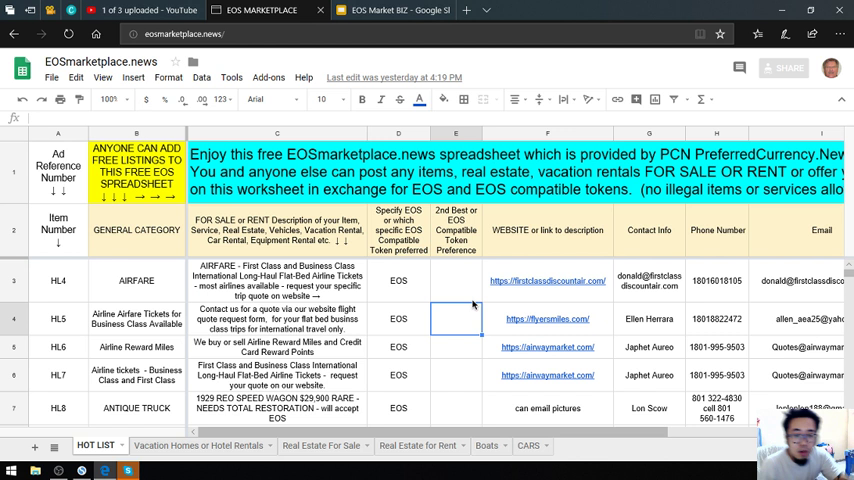
pyautogui.click(548, 280)
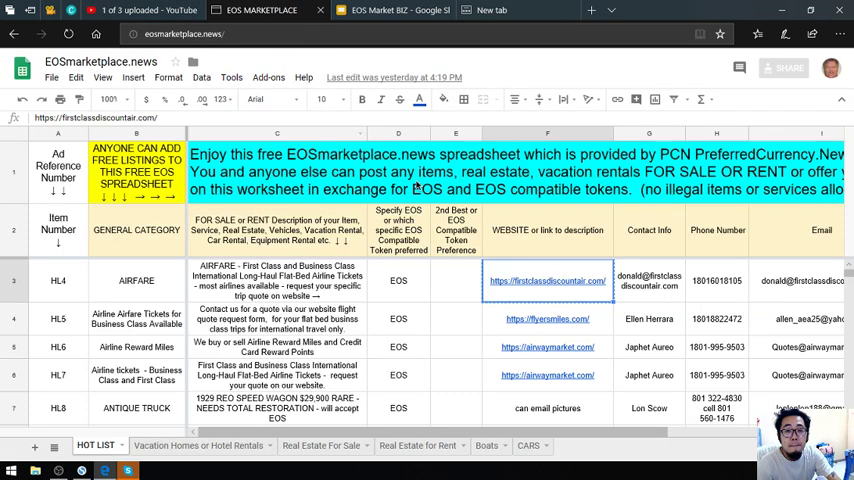
# - Open the AirwayMarket website from its link in the listing
pyautogui.click(548, 318)
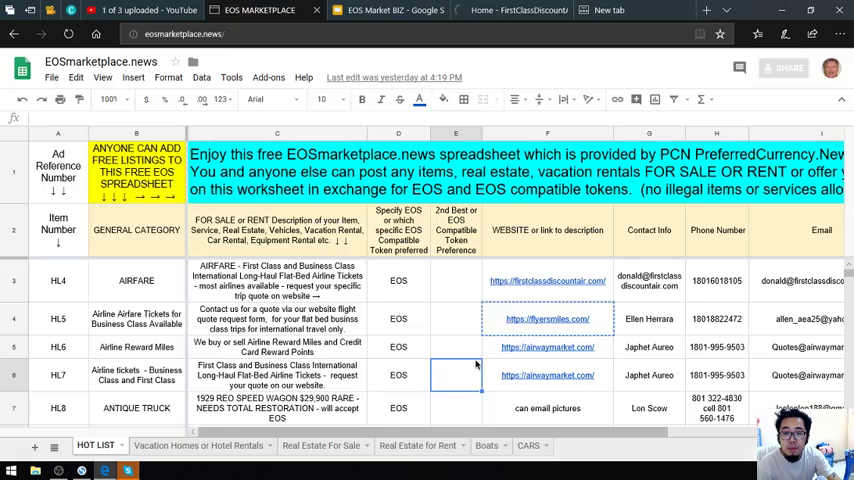
pyautogui.click(548, 348)
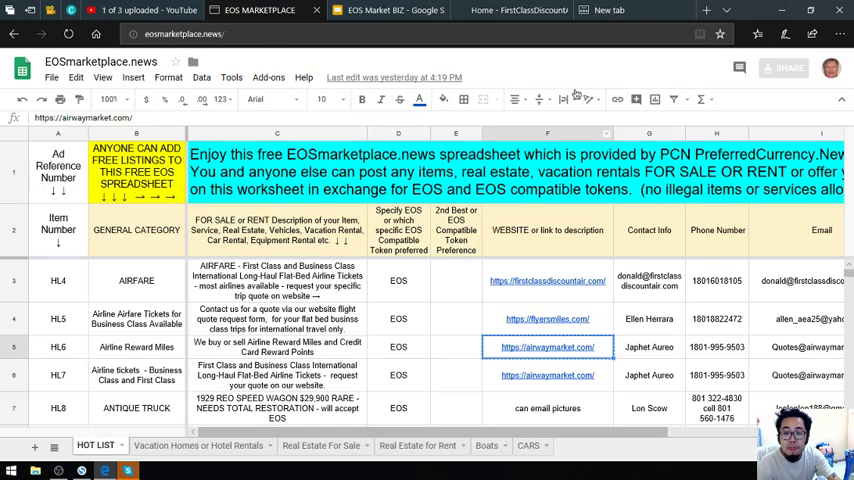
pyautogui.click(548, 346)
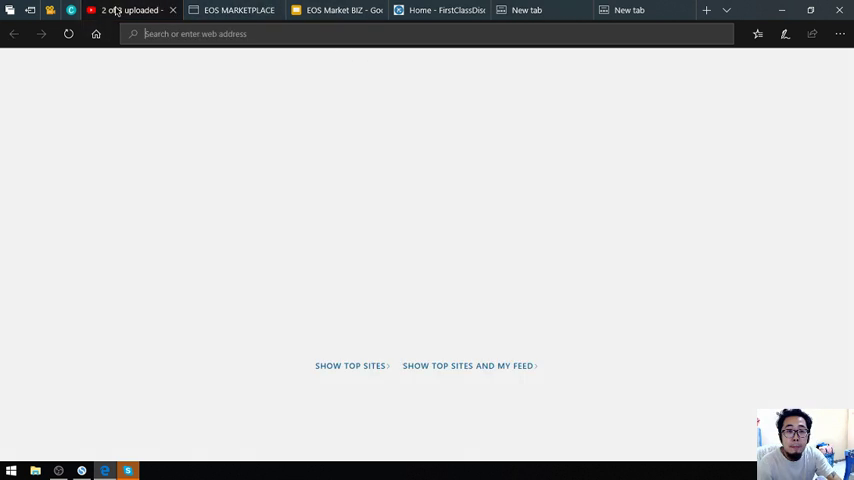
pyautogui.click(524, 10)
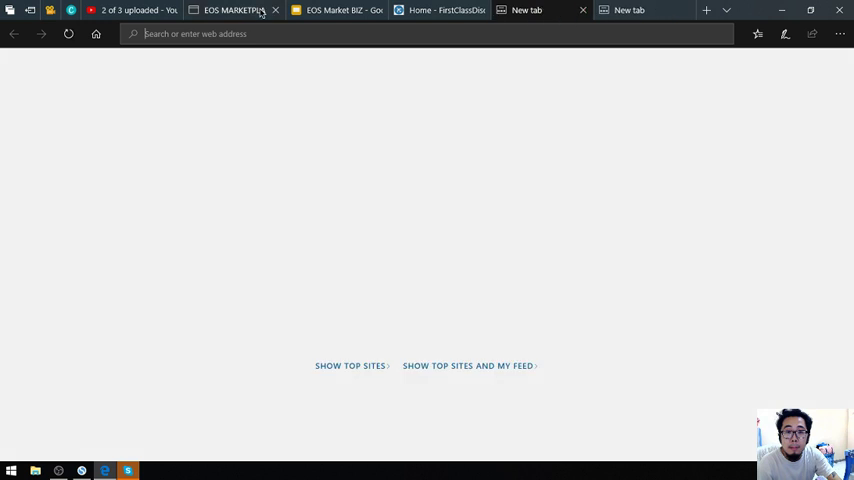
pyautogui.click(234, 10)
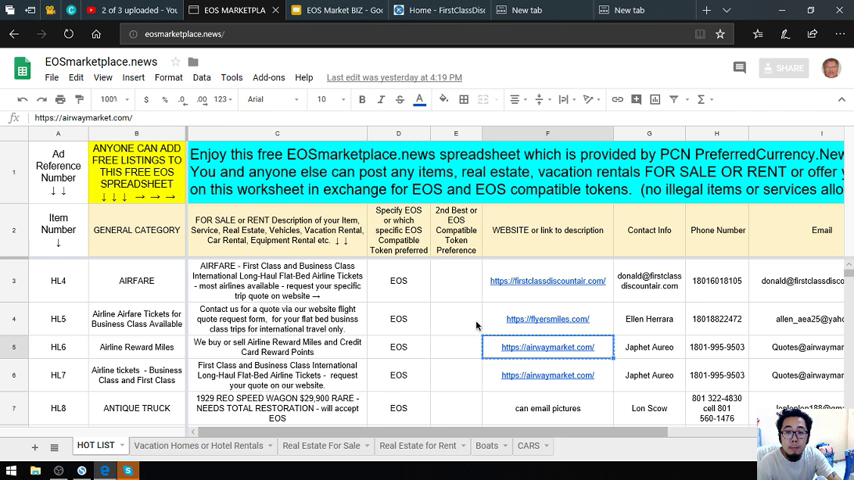
pyautogui.click(548, 320)
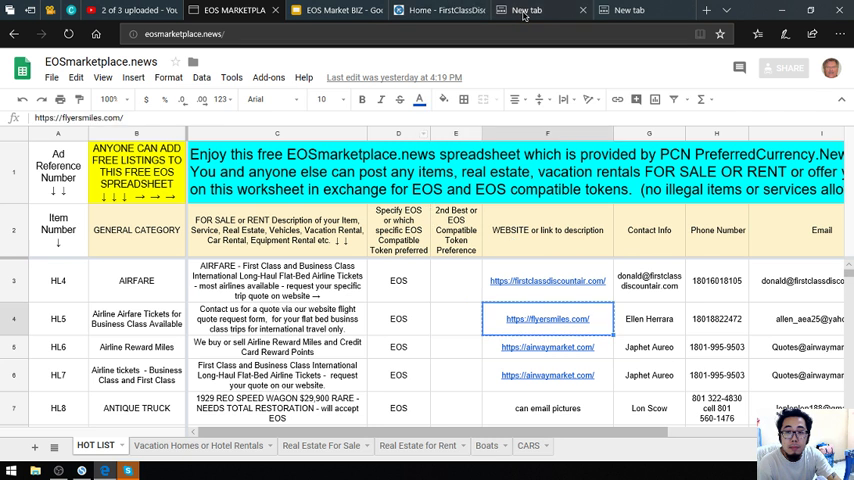
pyautogui.click(528, 10)
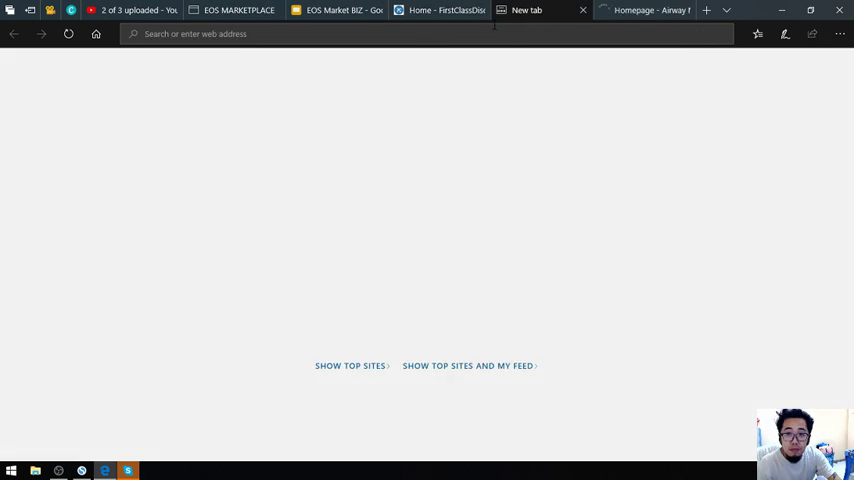
pyautogui.write('https://flyersmiles.com/')
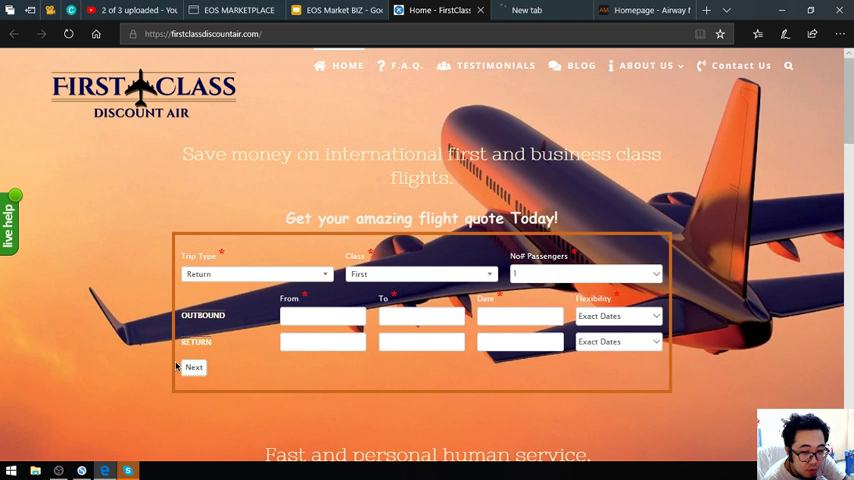
# - Scroll through First Class Discount Air's sample pricing, then switch to the Flyer Smiles tab
pyautogui.scroll(-3)
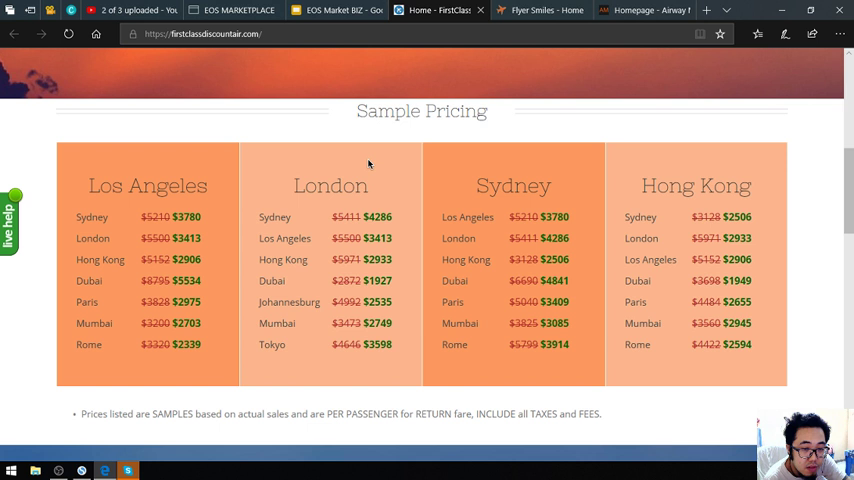
pyautogui.scroll(3)
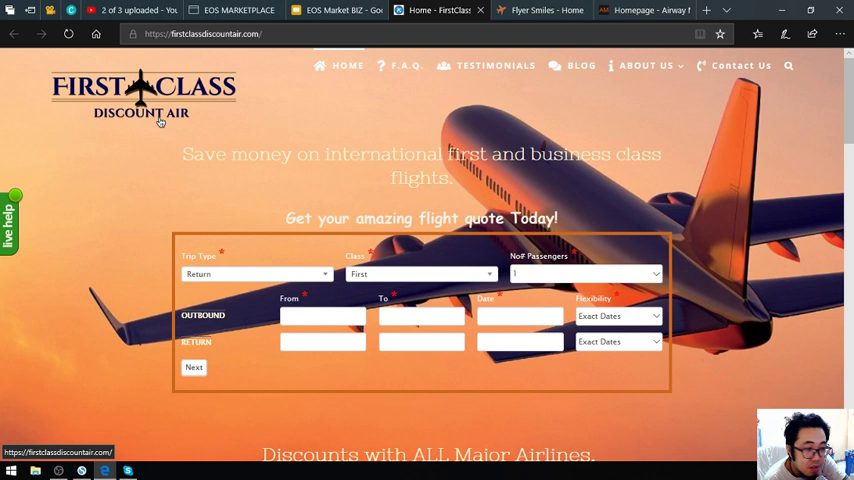
pyautogui.click(504, 10)
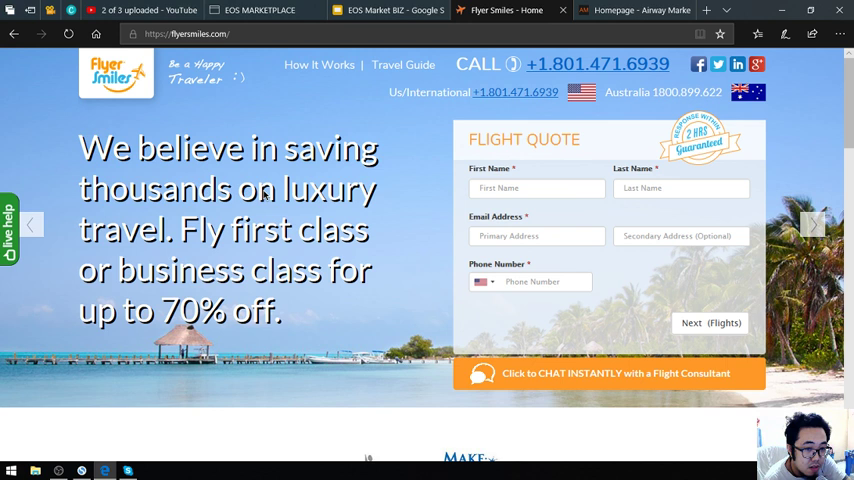
pyautogui.moveTo(680, 372)
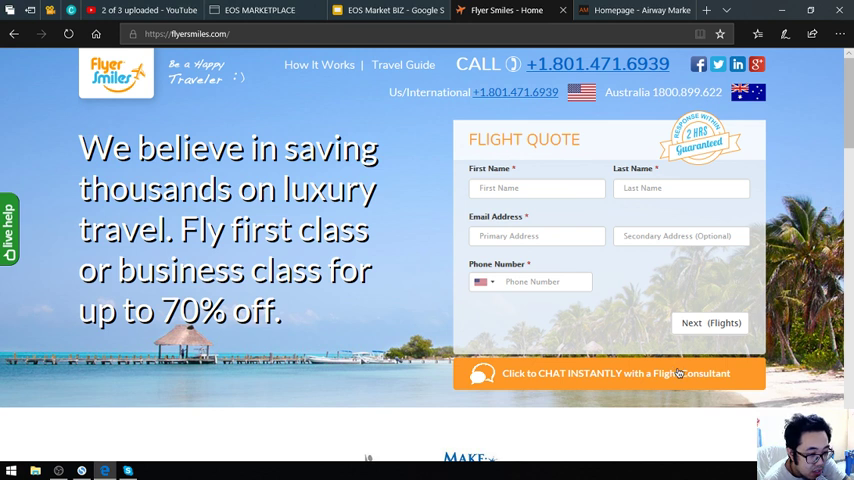
# - Browse the Flyer Smiles homepage, then switch to the AirwayMarket tab
pyautogui.scroll(-3)
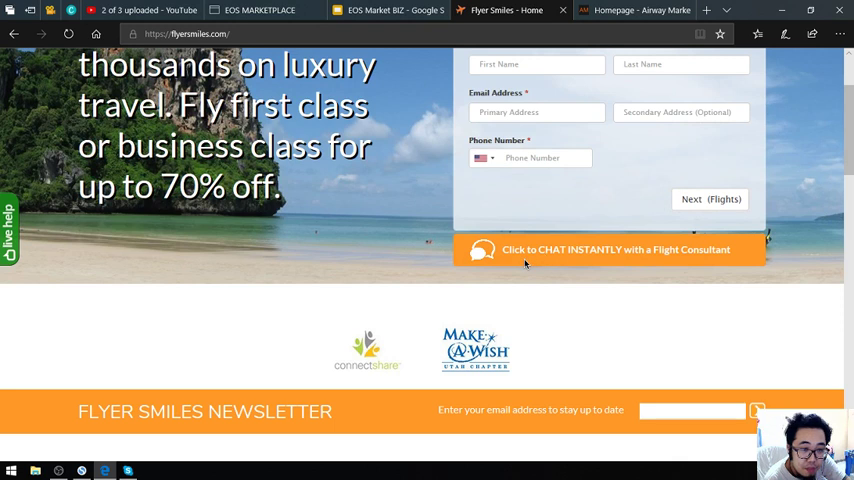
pyautogui.moveTo(572, 258)
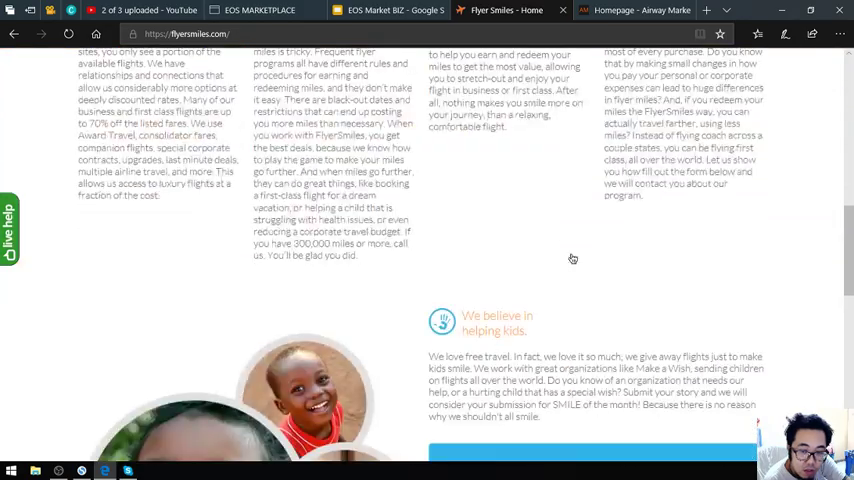
pyautogui.scroll(-3)
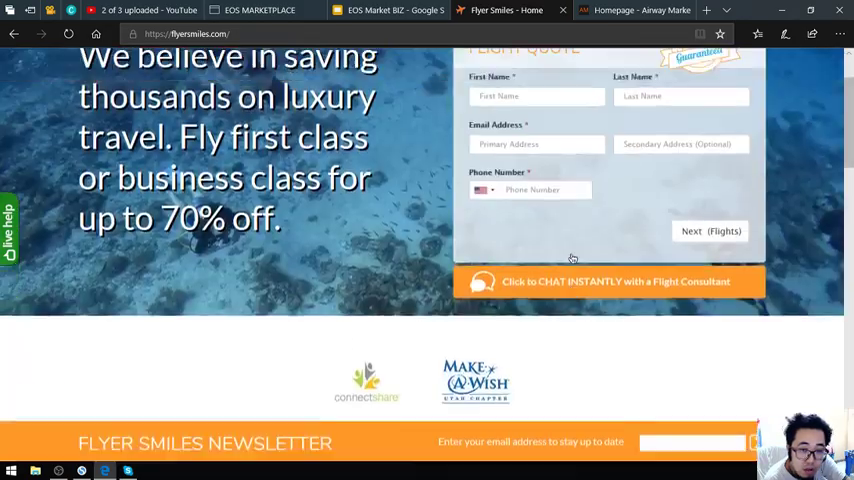
pyautogui.scroll(3)
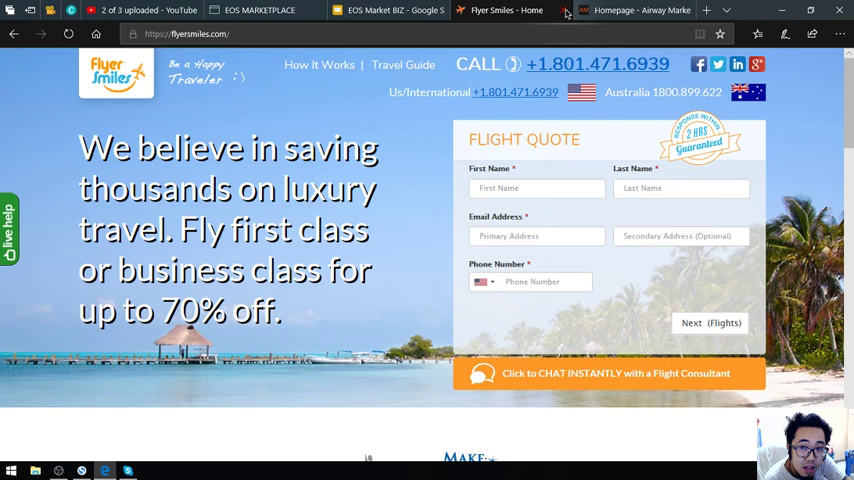
pyautogui.click(530, 10)
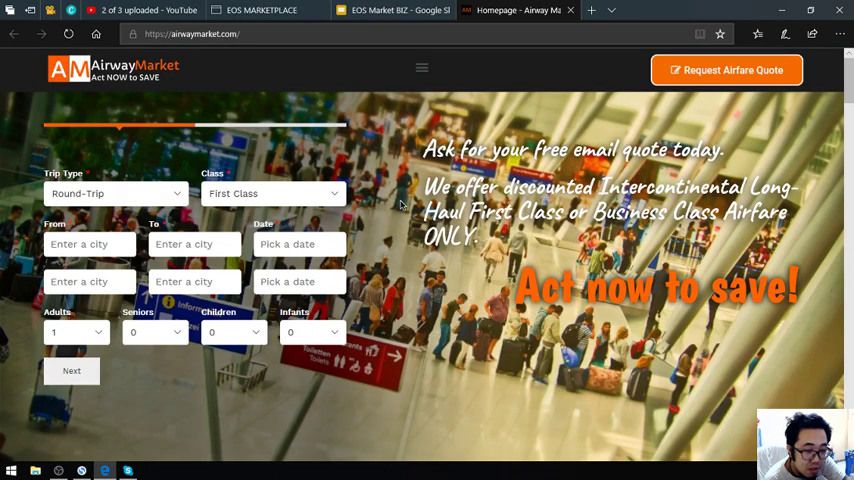
pyautogui.moveTo(262, 204)
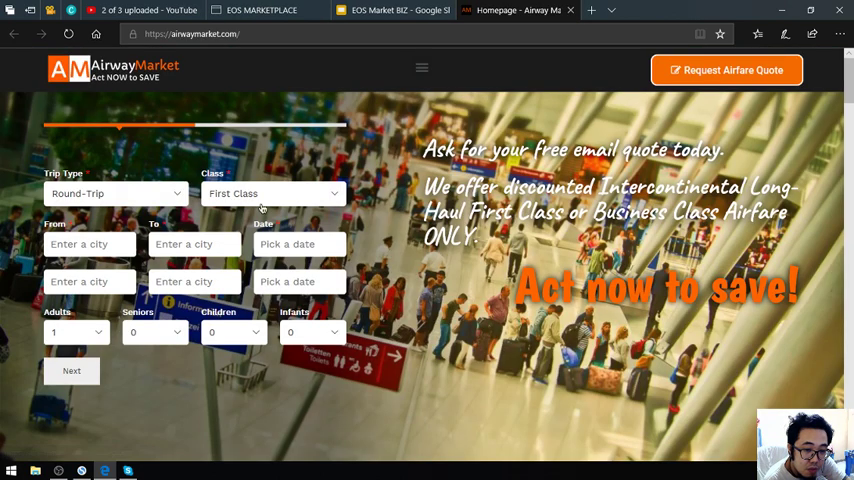
# - Scroll down through AirwayMarket's about section and travel blog posts
pyautogui.scroll(-3)
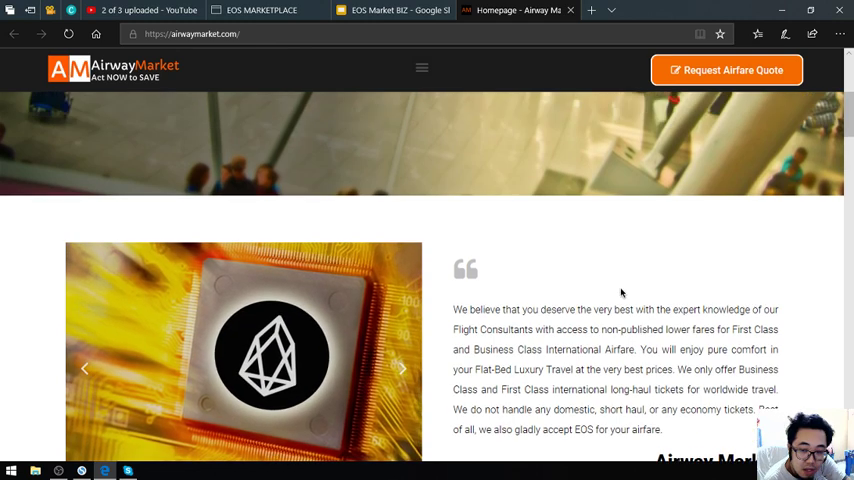
pyautogui.scroll(-3)
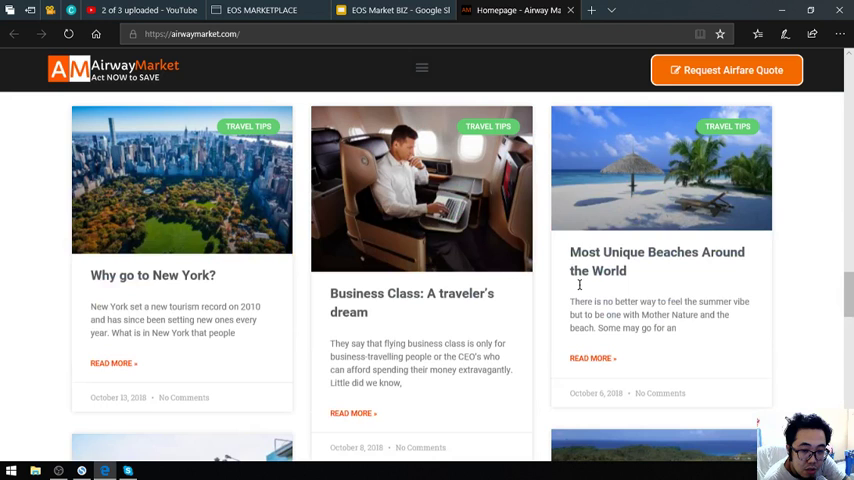
pyautogui.scroll(-3)
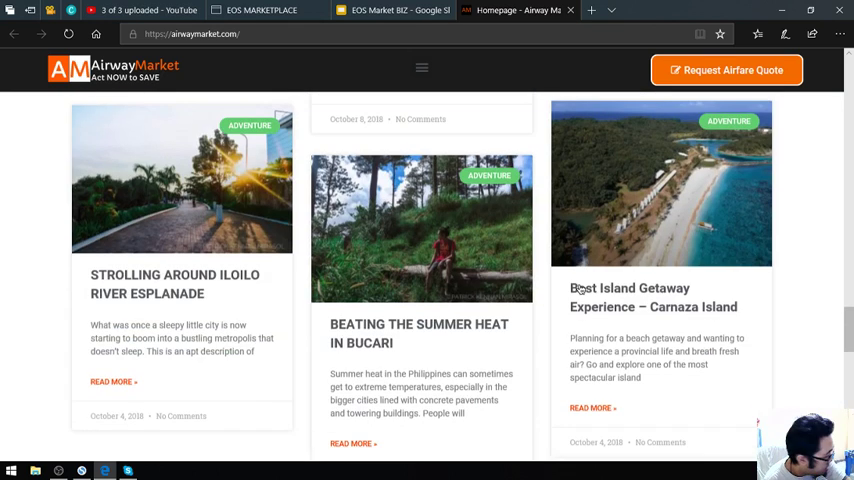
pyautogui.scroll(-3)
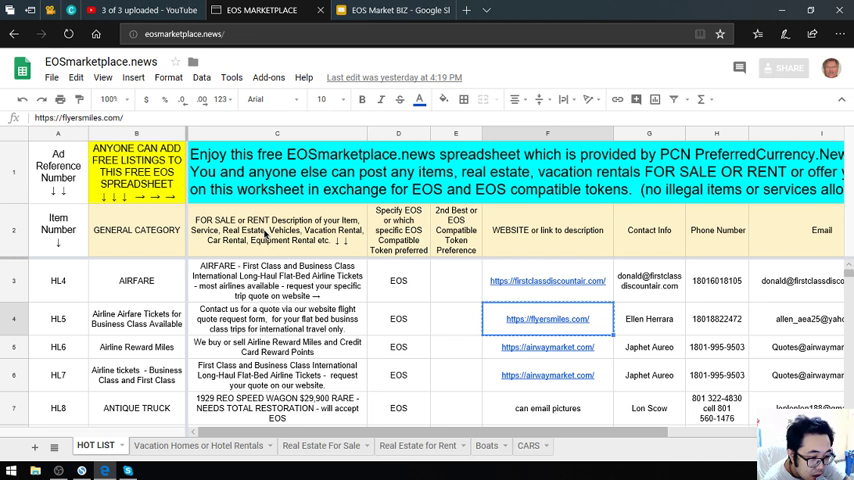
pyautogui.scroll(-3)
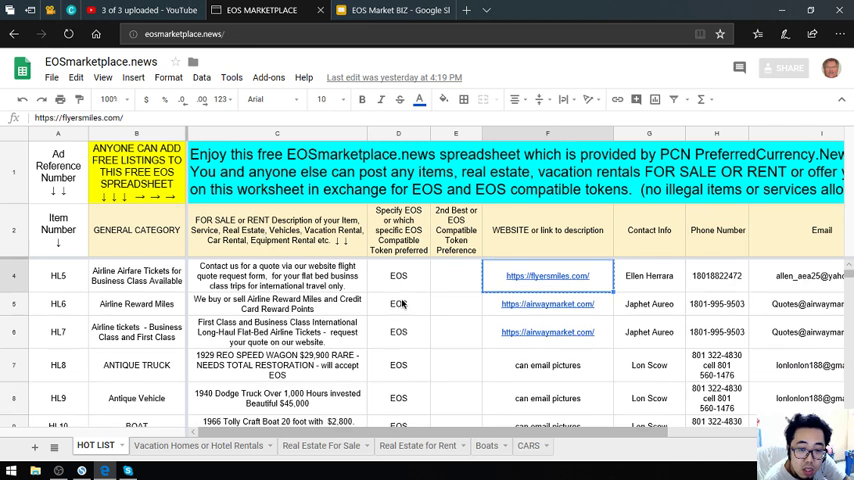
pyautogui.scroll(-3)
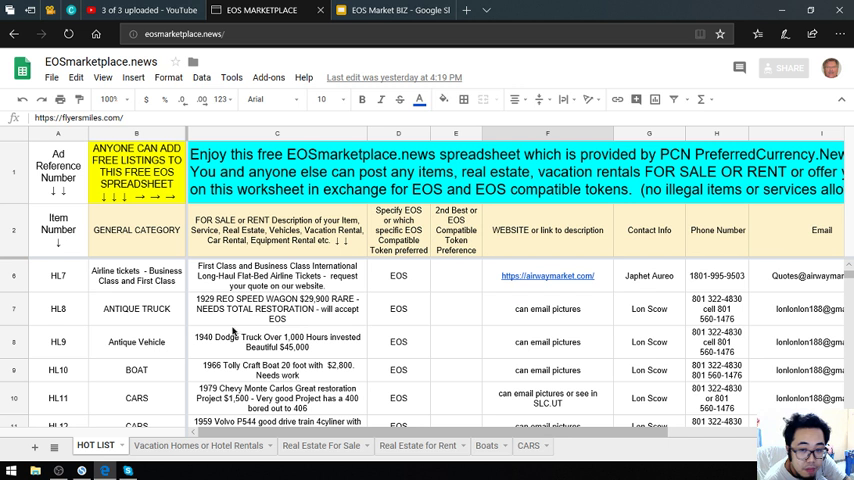
pyautogui.click(136, 340)
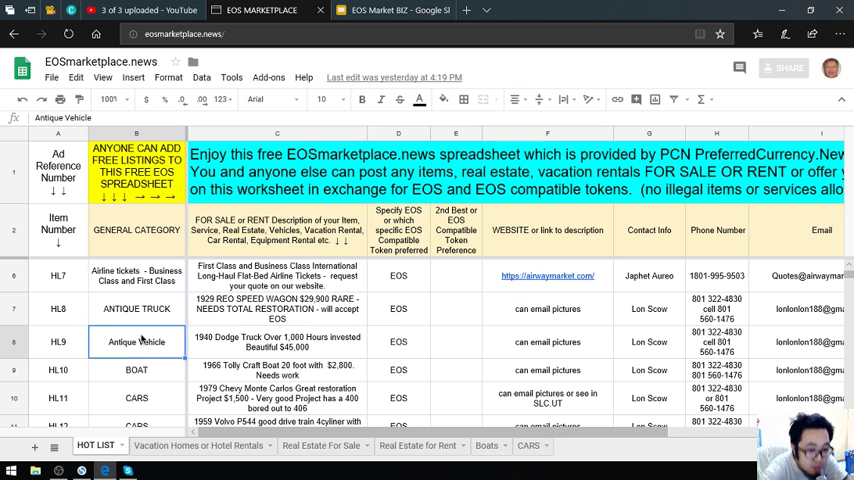
pyautogui.click(276, 340)
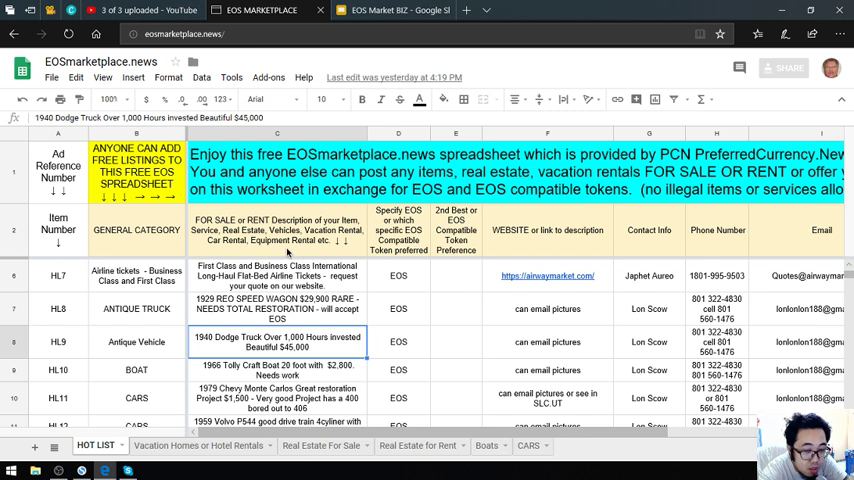
pyautogui.click(136, 340)
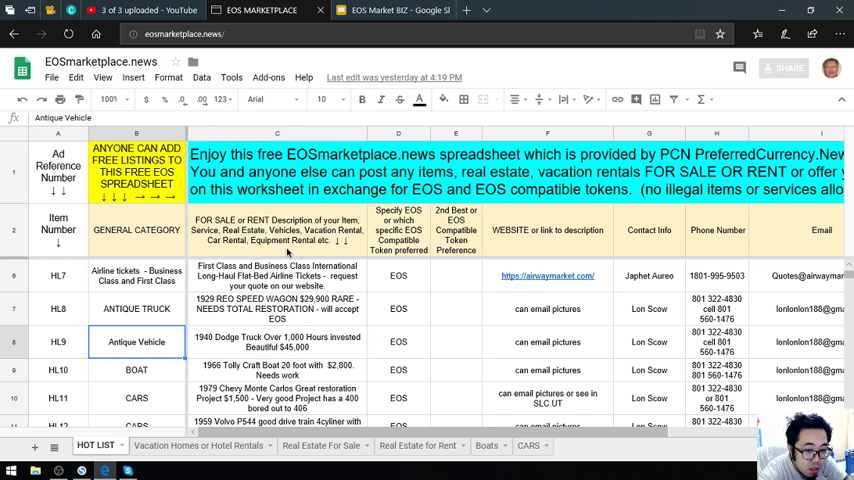
pyautogui.click(276, 342)
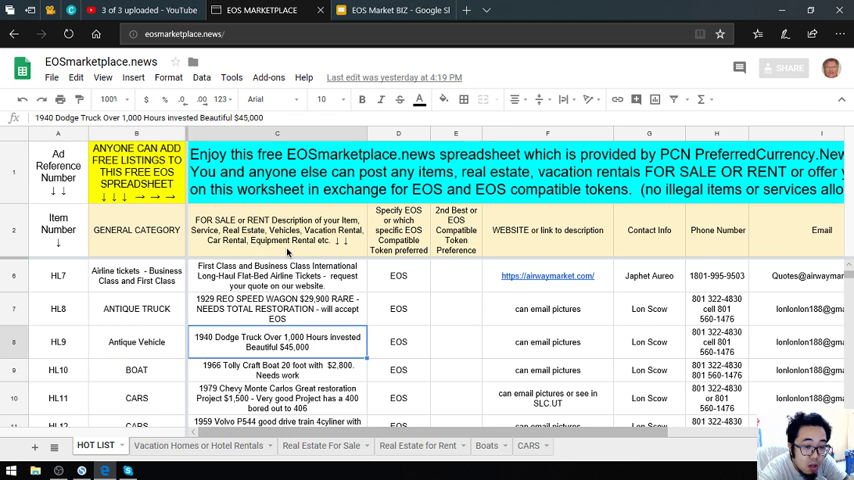
pyautogui.click(136, 368)
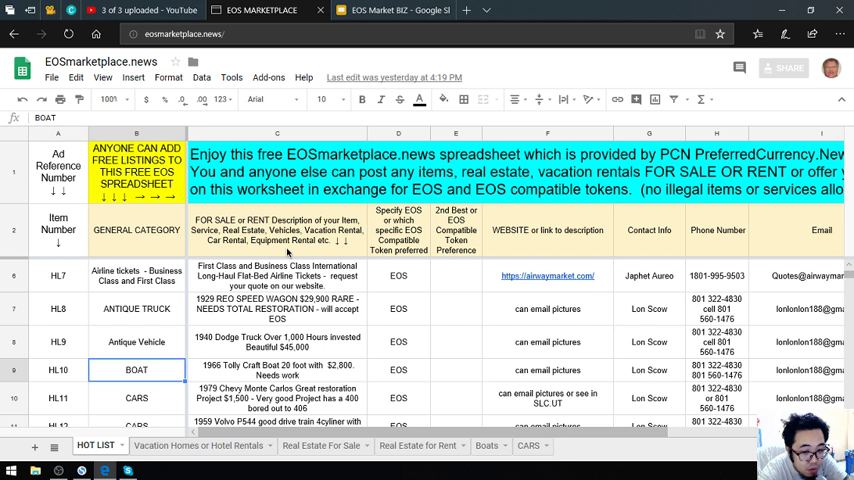
pyautogui.click(276, 370)
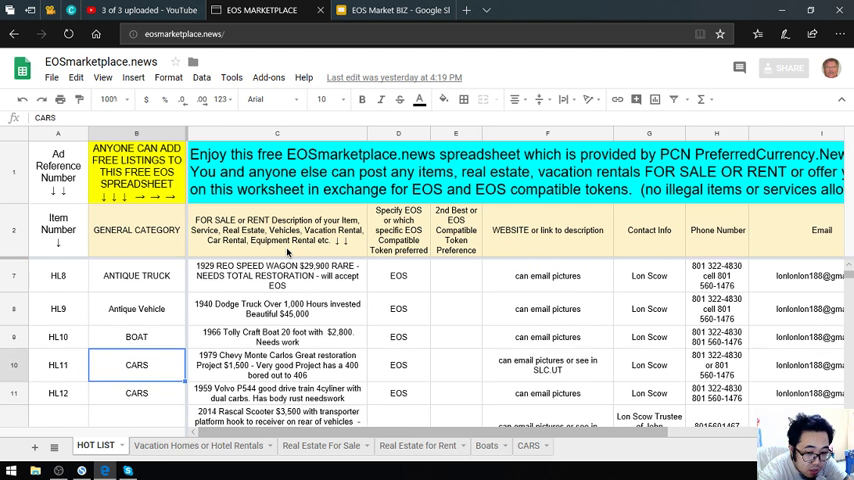
# - Inspect the HL15 heavy equipment trailer listing and its EQUIPMENT category cells
pyautogui.click(276, 364)
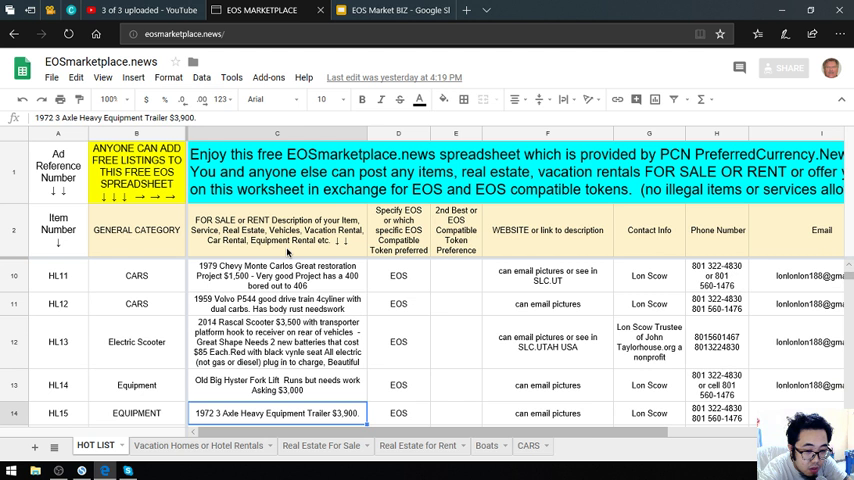
pyautogui.click(276, 384)
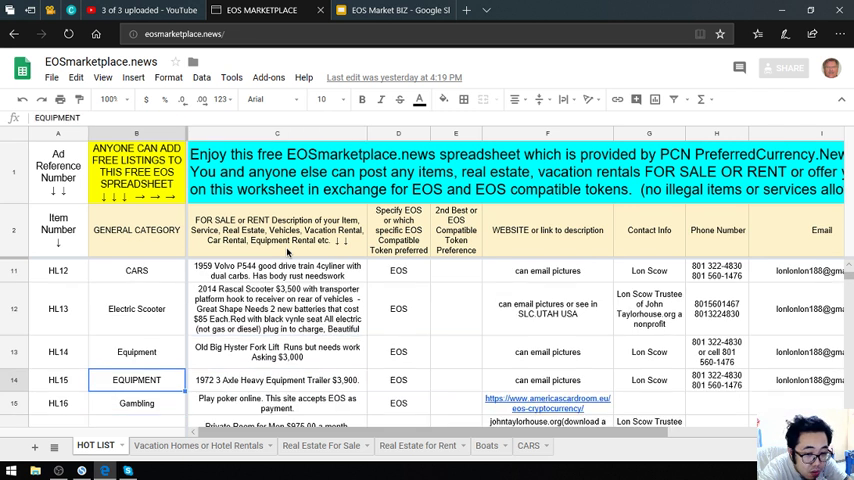
pyautogui.click(276, 380)
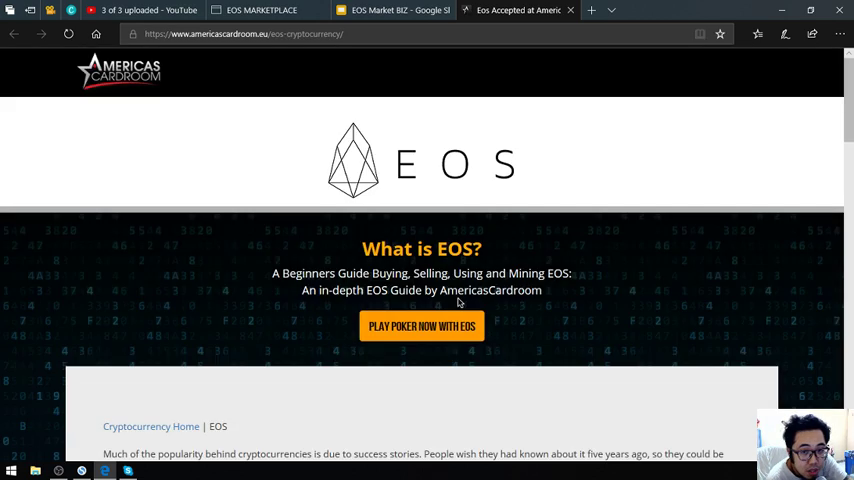
# - Scroll through the Americas Cardroom EOS beginner's guide and crypto news
pyautogui.scroll(-3)
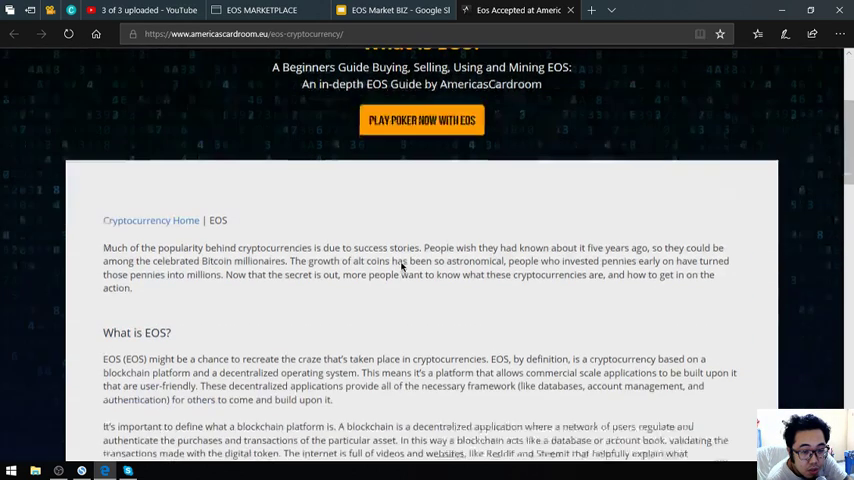
pyautogui.scroll(-3)
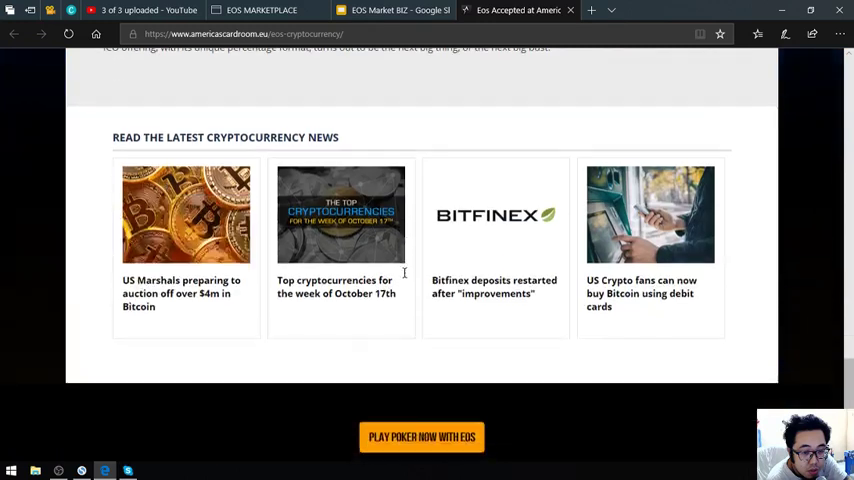
pyautogui.scroll(-3)
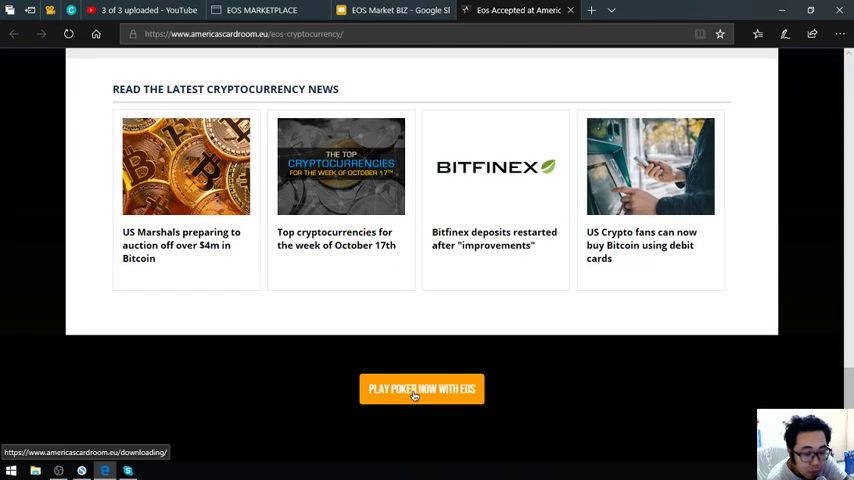
pyautogui.scroll(3)
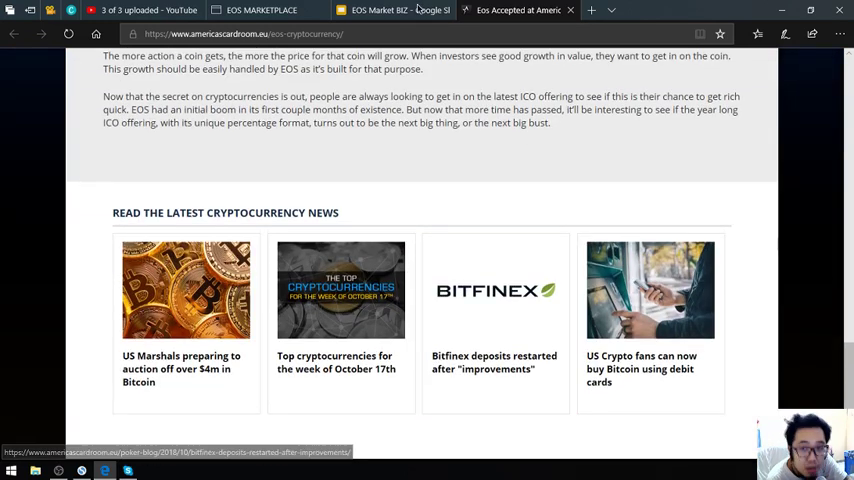
# - Return via the EOS Market BIZ slides tab to the EOS marketplace spreadsheet
pyautogui.click(262, 10)
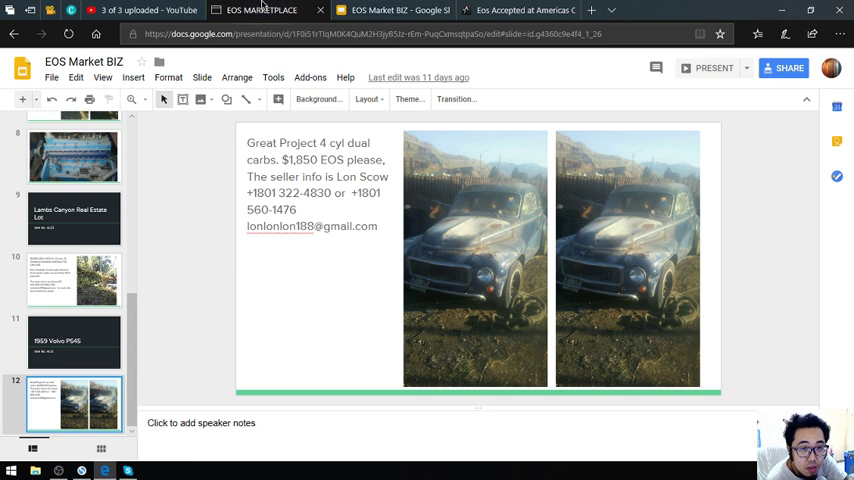
pyautogui.click(260, 10)
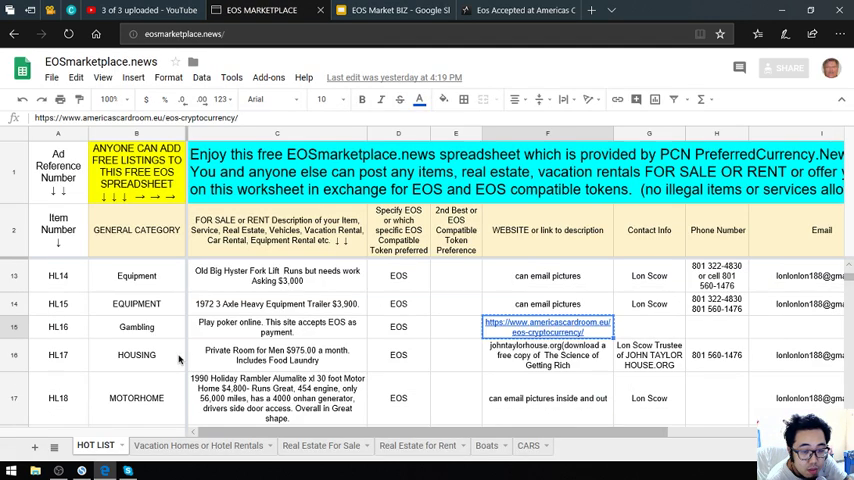
pyautogui.click(136, 356)
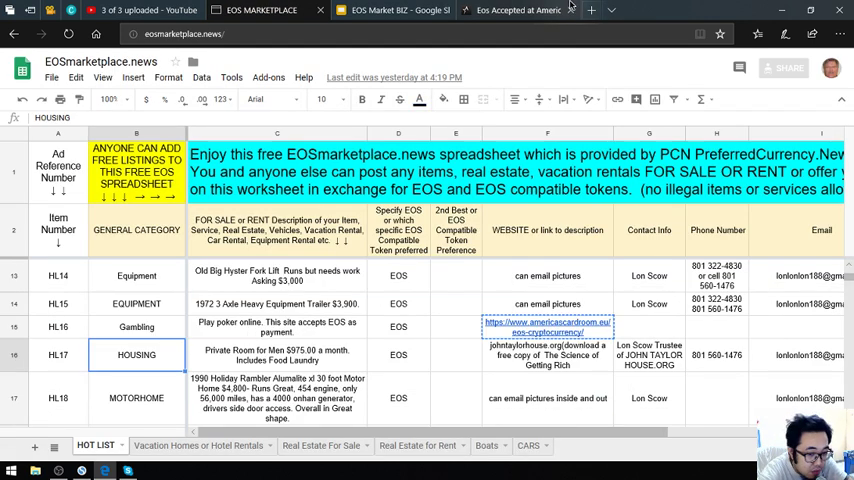
pyautogui.click(276, 354)
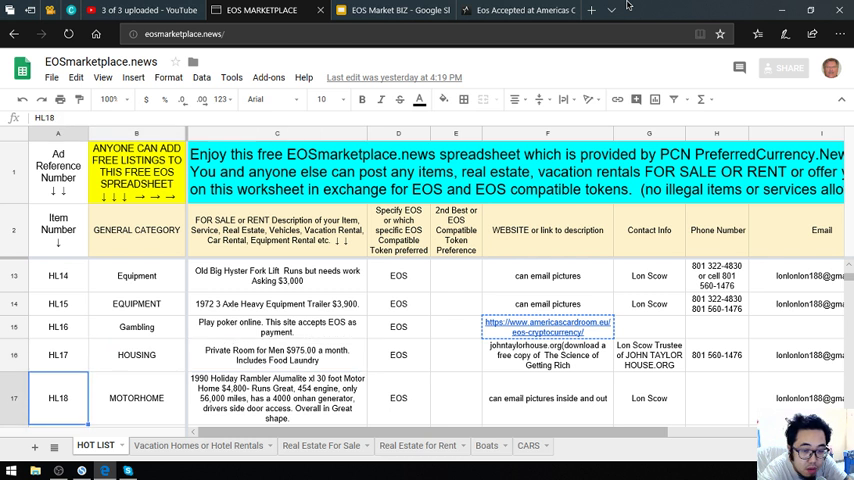
pyautogui.scroll(-3)
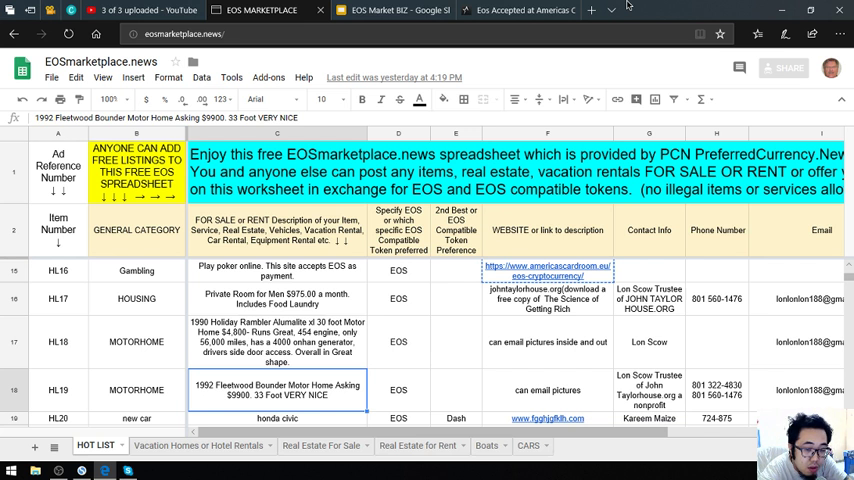
pyautogui.click(456, 390)
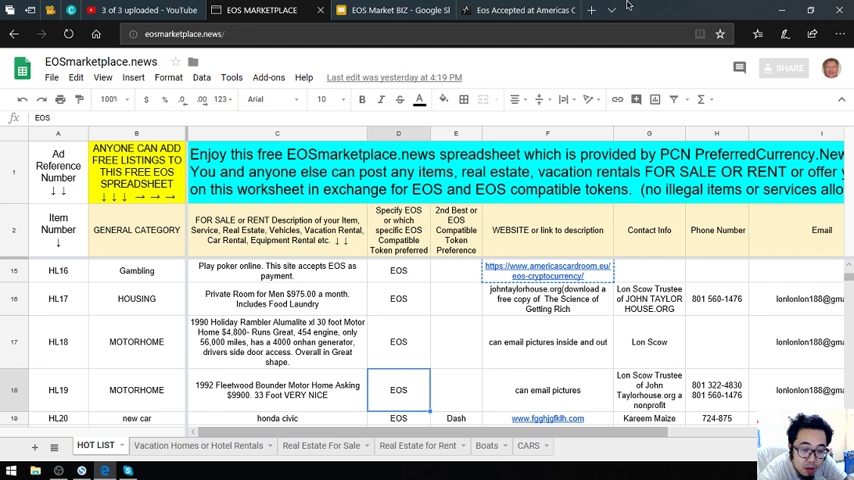
pyautogui.scroll(-3)
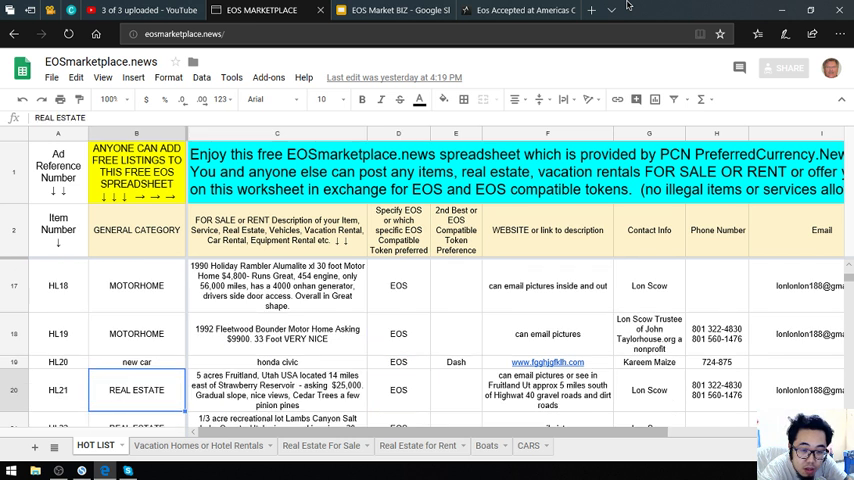
pyautogui.click(276, 362)
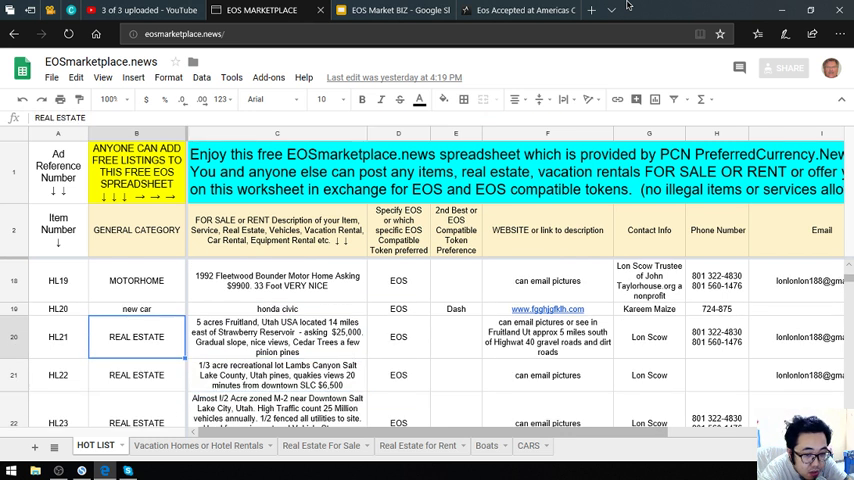
pyautogui.click(276, 336)
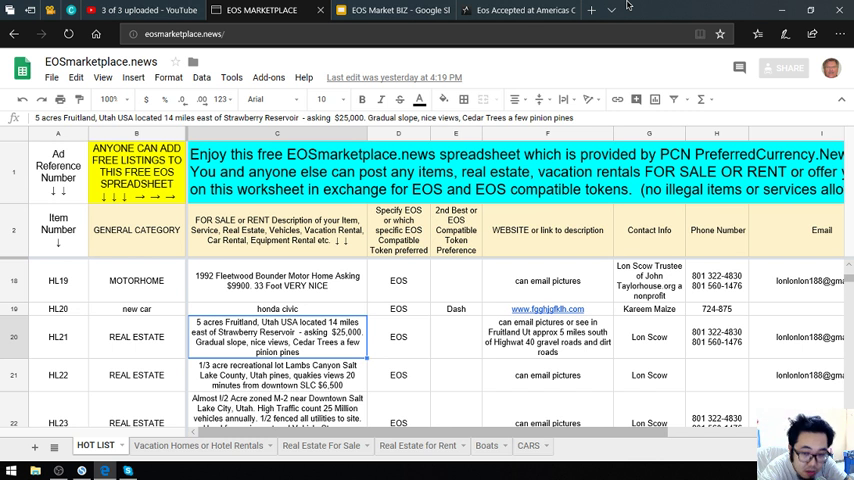
pyautogui.click(276, 376)
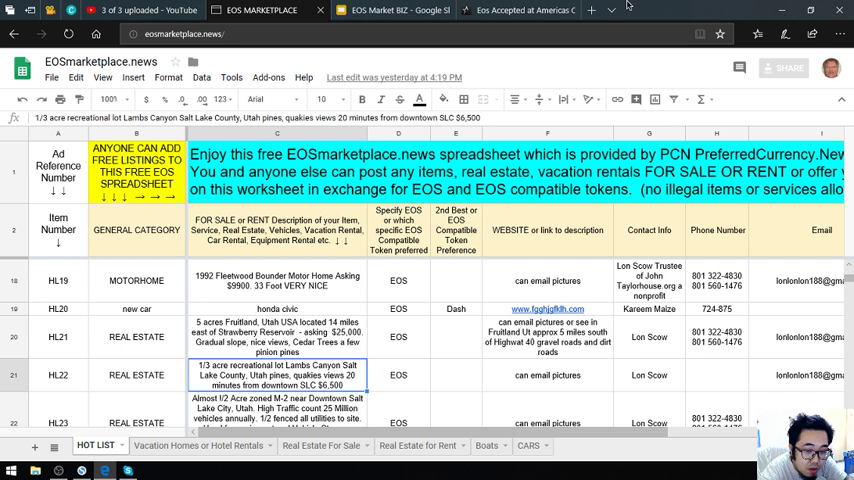
pyautogui.scroll(-3)
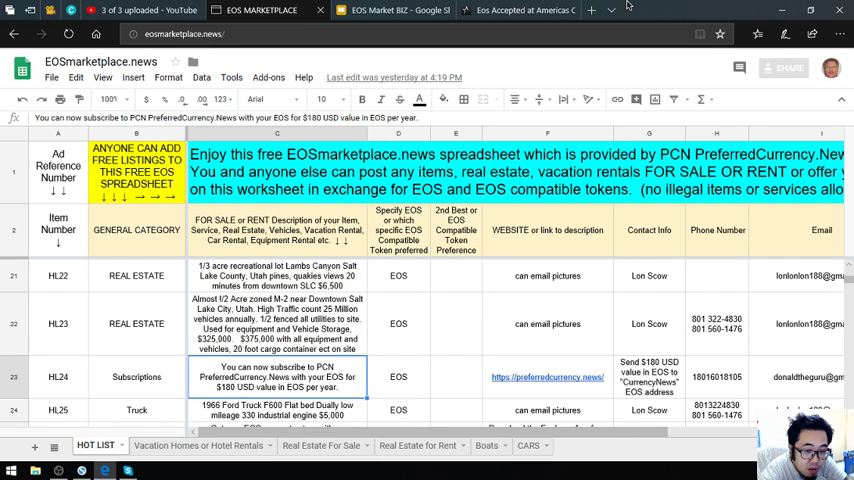
pyautogui.click(136, 324)
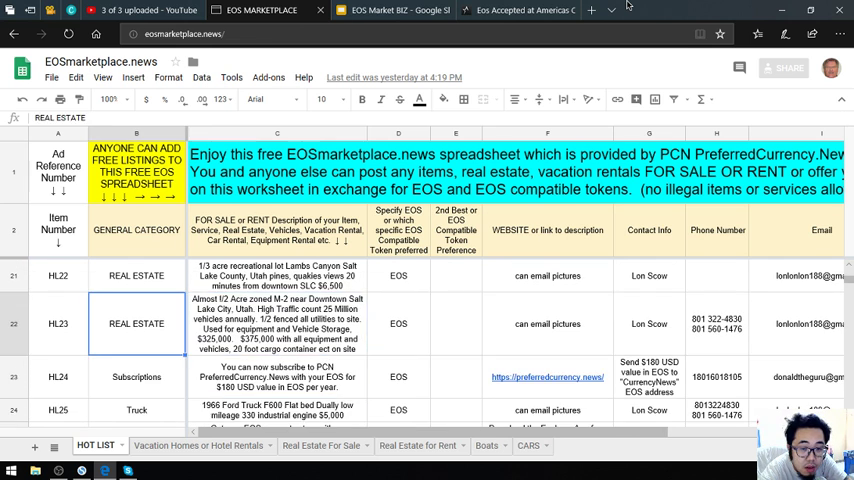
pyautogui.click(276, 324)
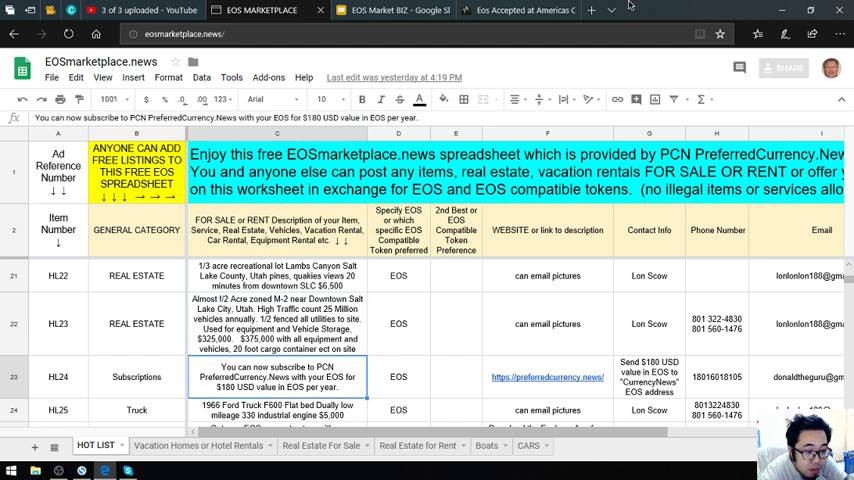
# - Visit PreferredCurrency.News from the listing and scroll into its Subscribe Now section
pyautogui.click(456, 376)
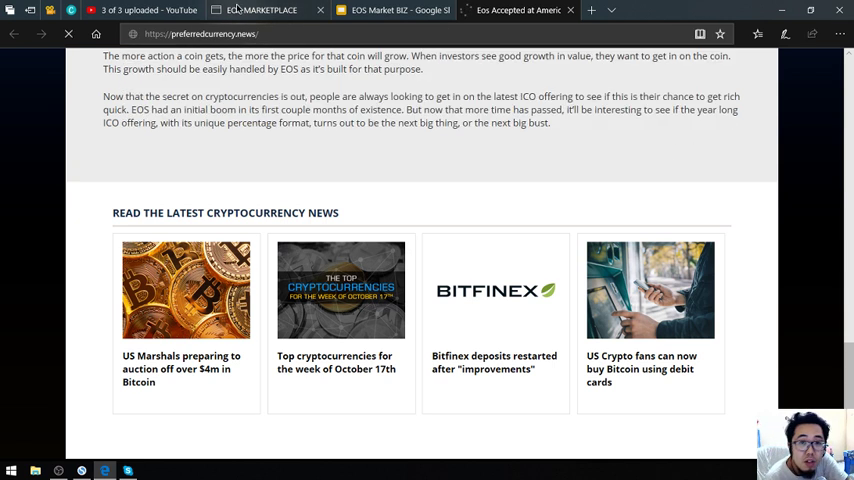
pyautogui.click(260, 10)
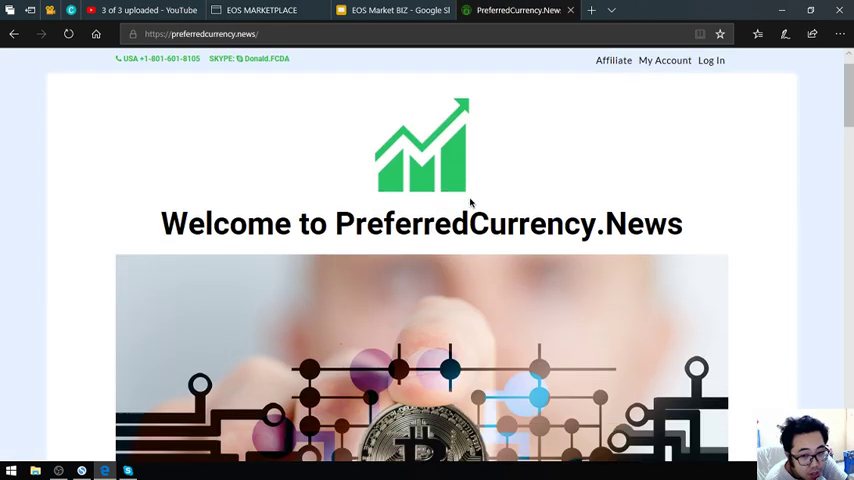
pyautogui.scroll(-3)
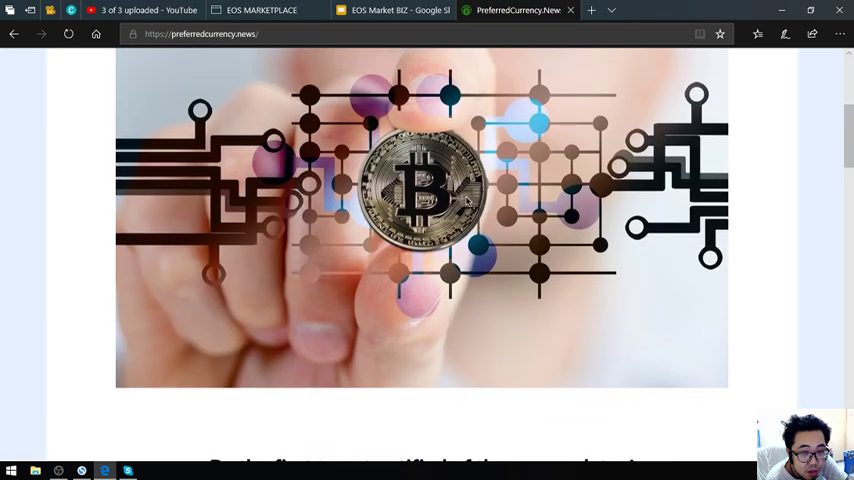
pyautogui.scroll(-3)
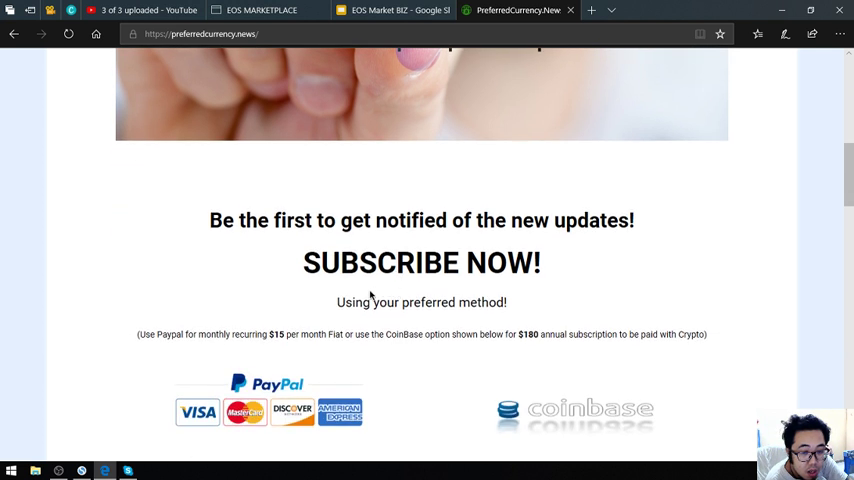
pyautogui.moveTo(316, 344)
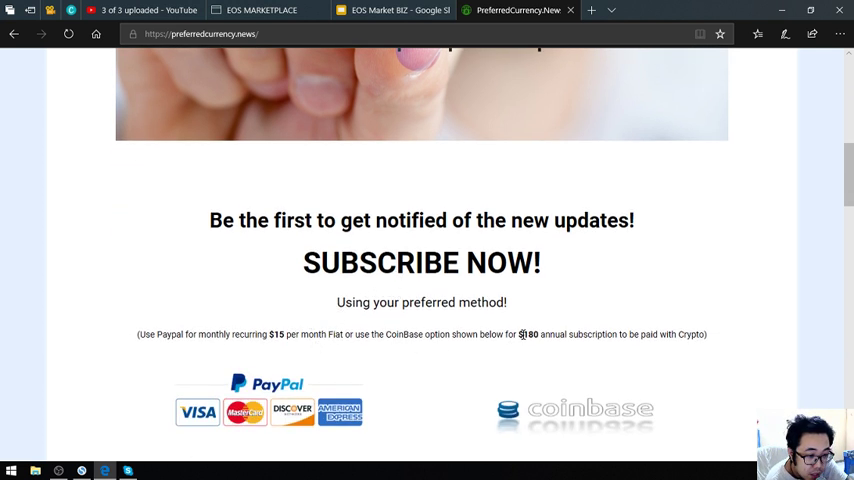
# - Look over the YouTube channel and Testimonials sections, then return to the spreadsheet
pyautogui.scroll(3)
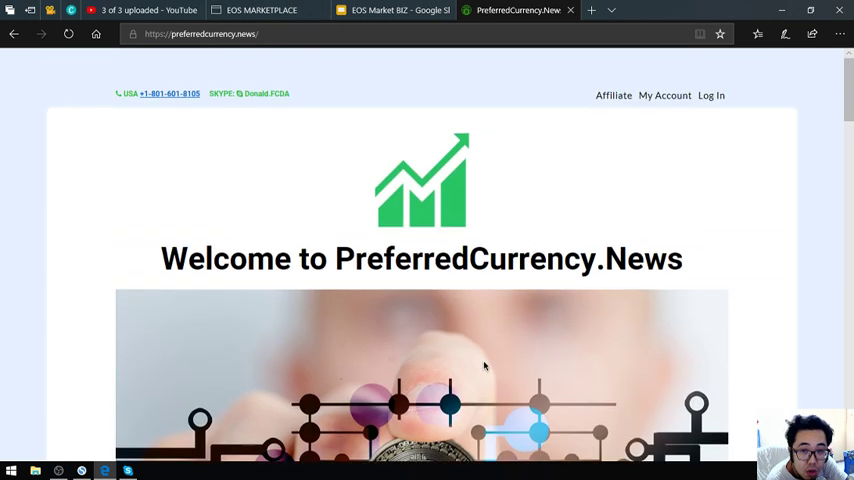
pyautogui.moveTo(292, 240)
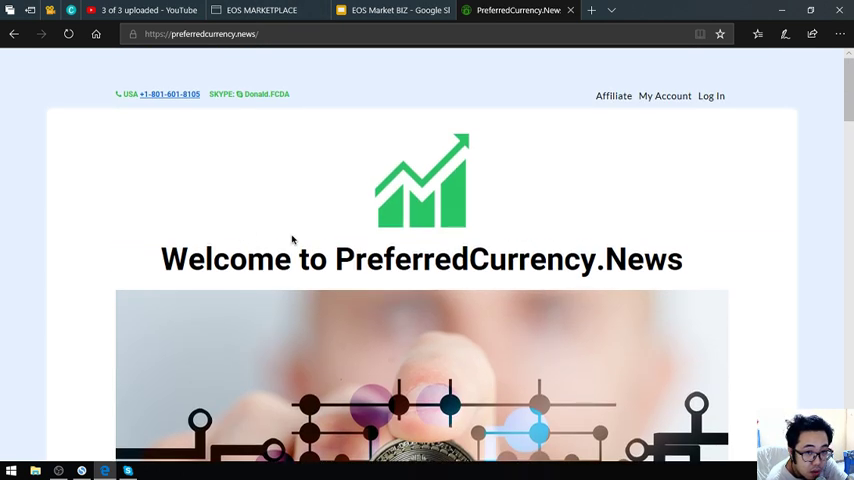
pyautogui.scroll(-3)
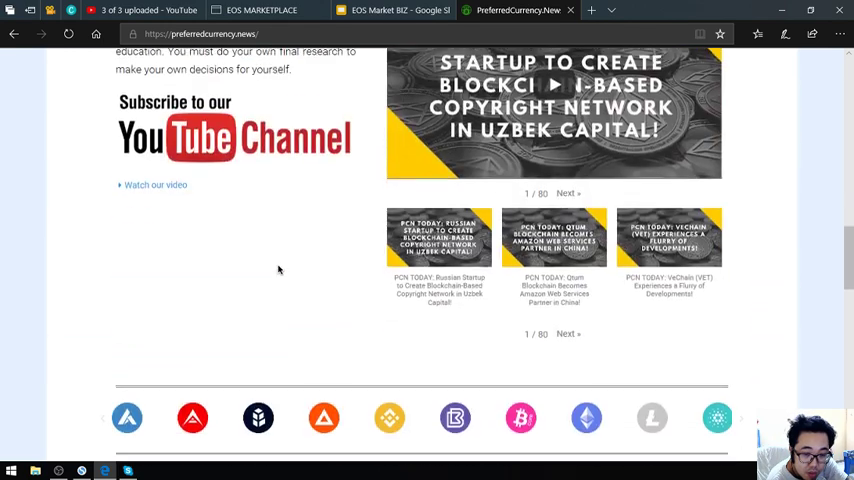
pyautogui.scroll(-3)
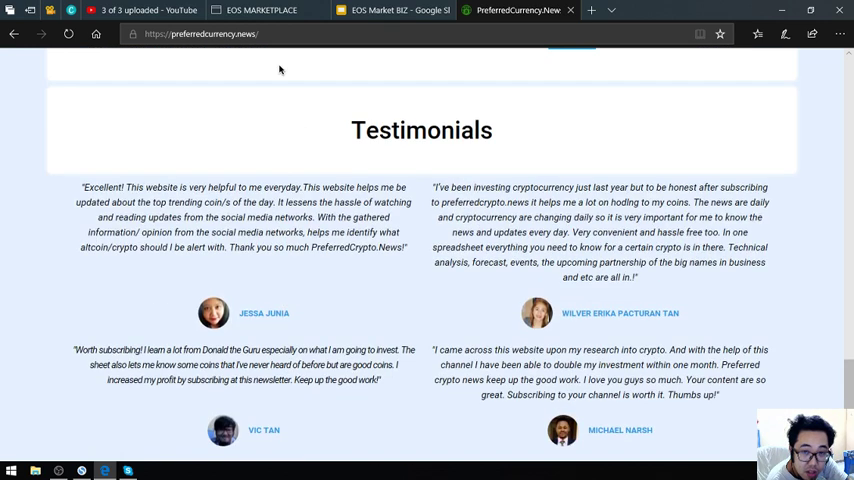
pyautogui.click(260, 10)
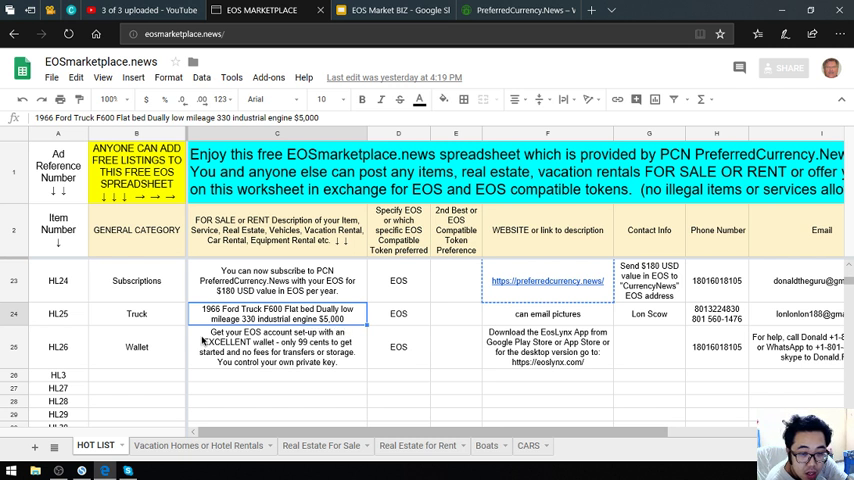
# - Inspect the Ford truck listing details and the truck seller's phone numbers
pyautogui.click(276, 348)
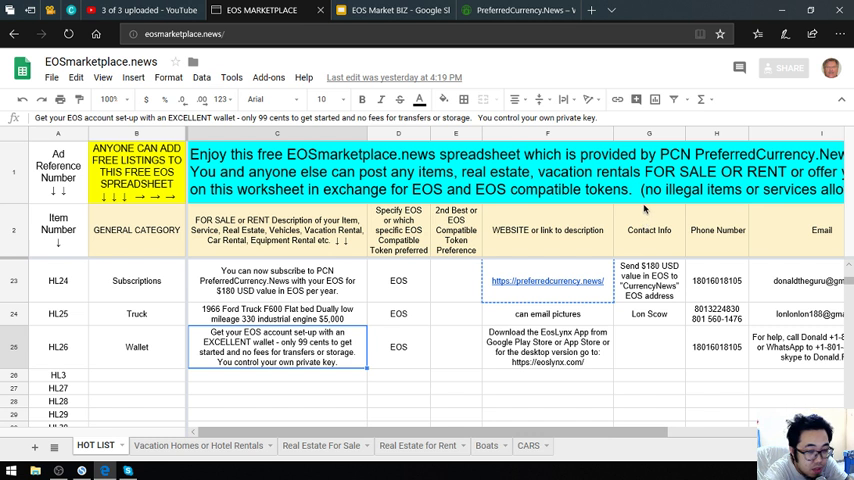
pyautogui.moveTo(644, 190)
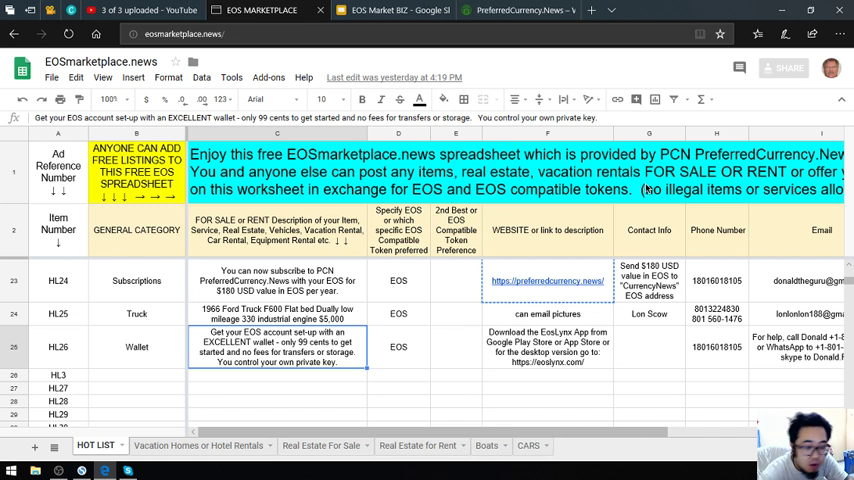
pyautogui.click(716, 312)
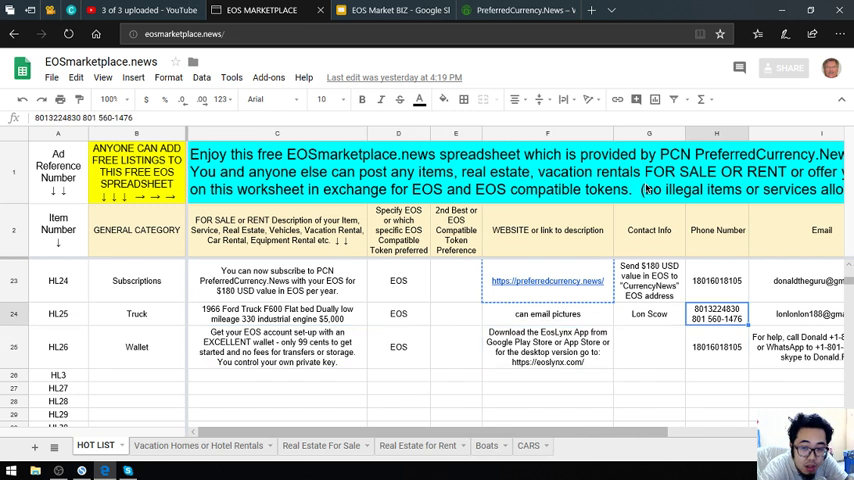
pyautogui.scroll(3)
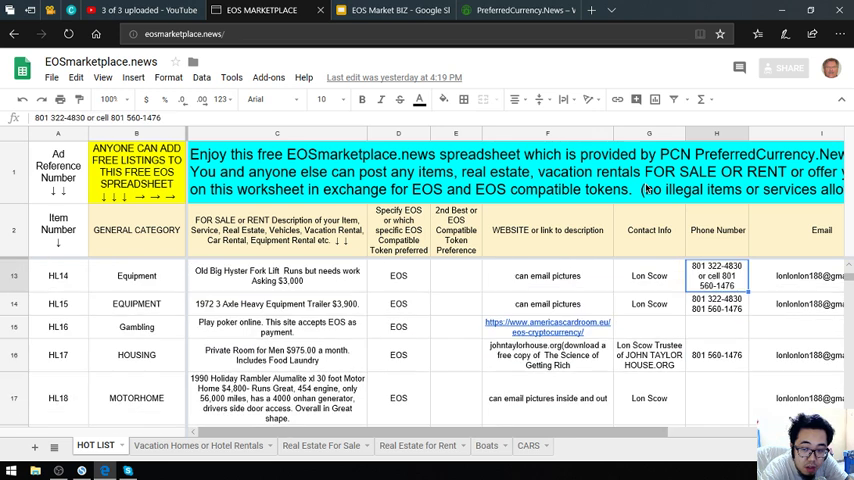
pyautogui.scroll(3)
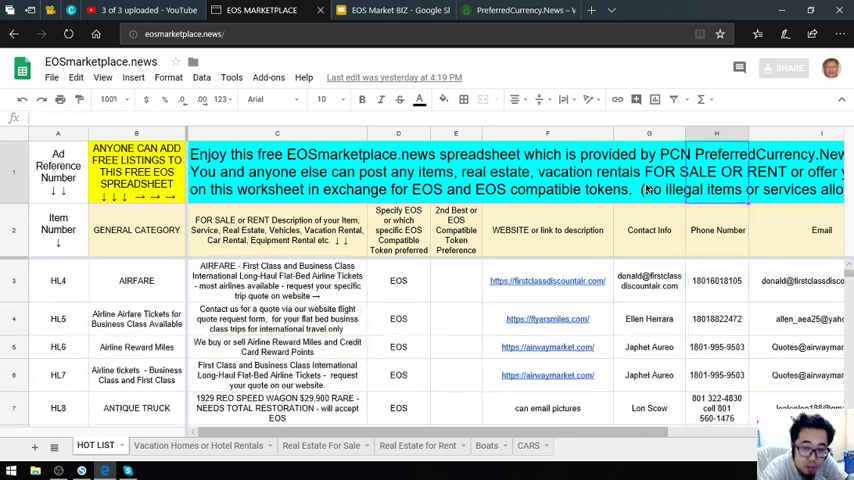
pyautogui.click(648, 280)
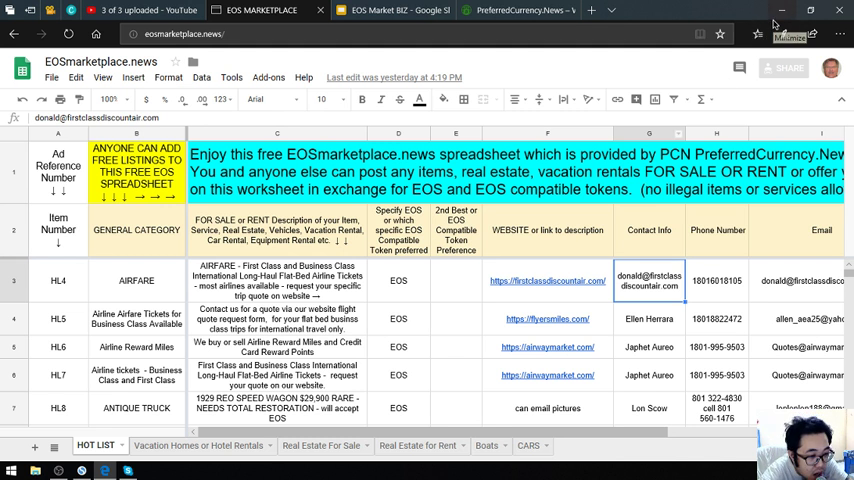
pyautogui.scroll(-3)
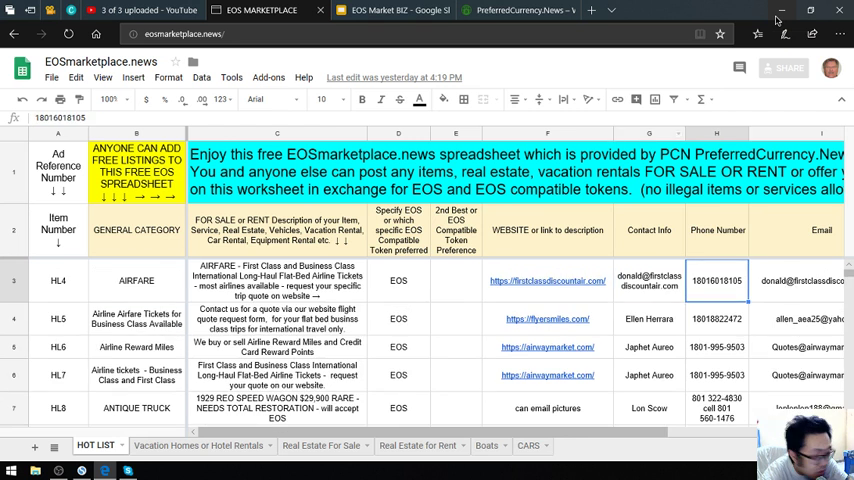
pyautogui.click(648, 280)
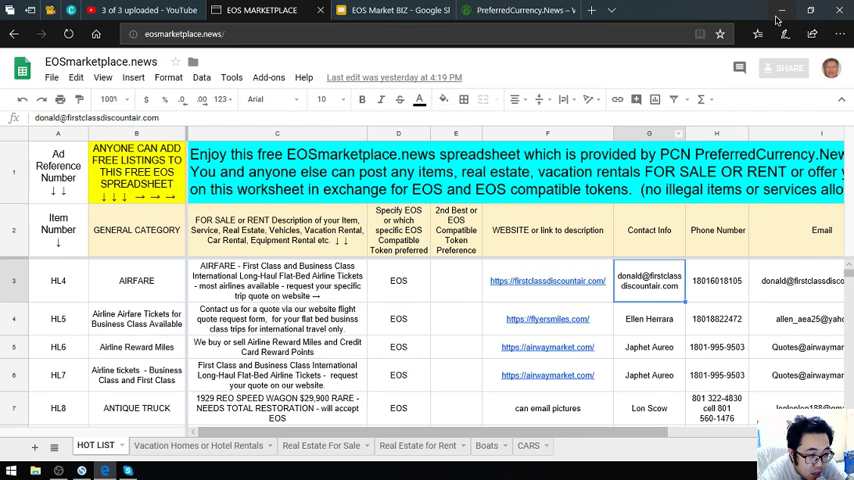
pyautogui.click(648, 318)
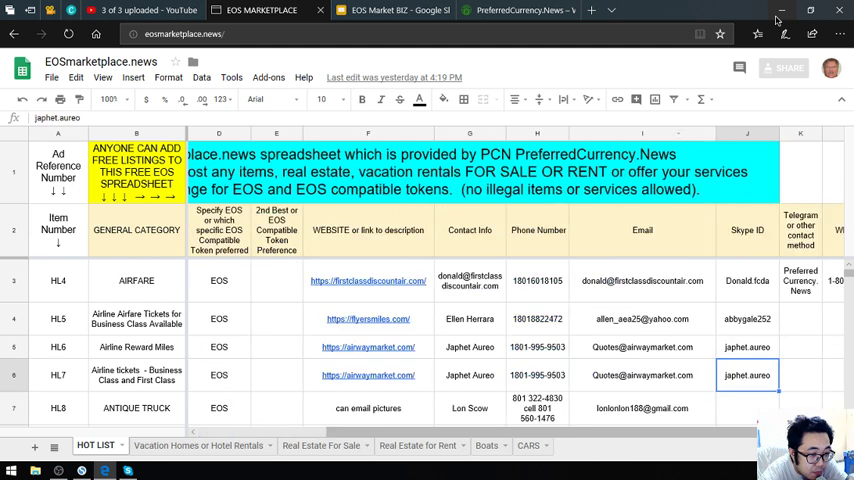
pyautogui.click(642, 280)
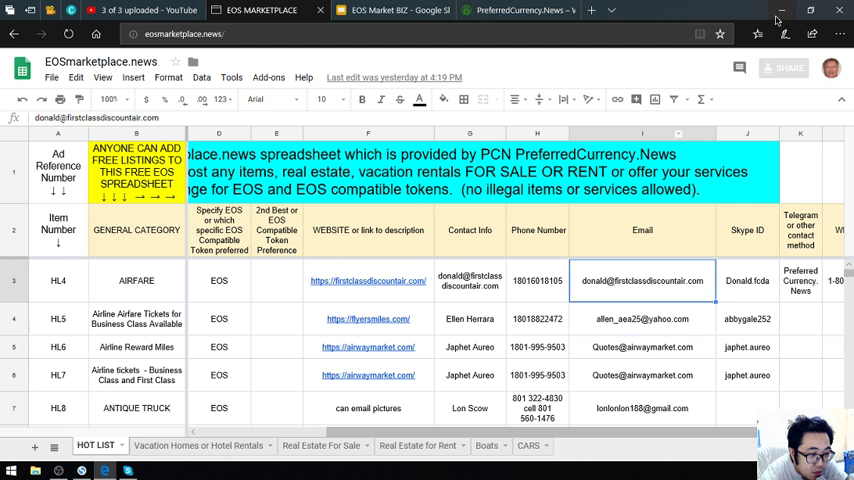
# - Check the AIRFARE WhatsApp, Telegram and Skype contacts and the airline tickets listing's Skype ID
pyautogui.click(800, 280)
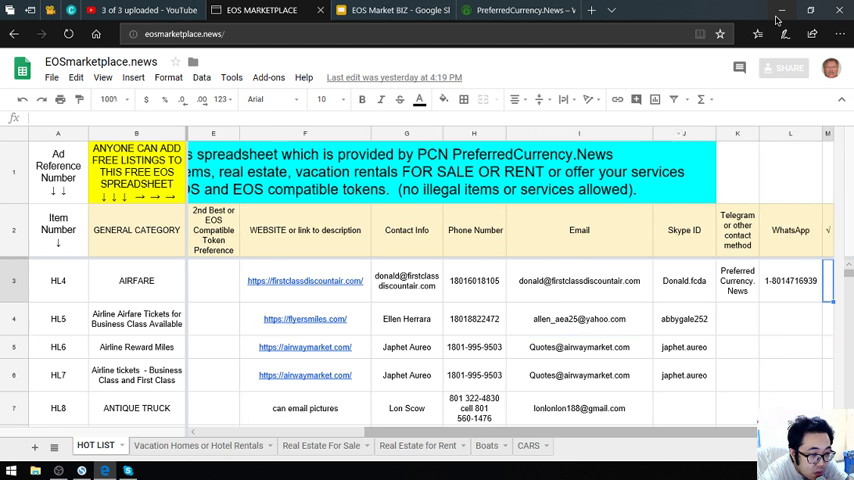
pyautogui.click(736, 280)
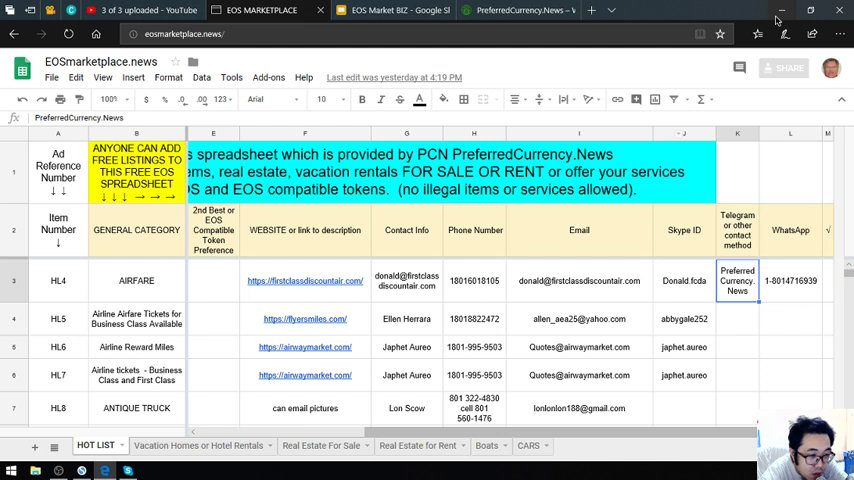
pyautogui.click(684, 280)
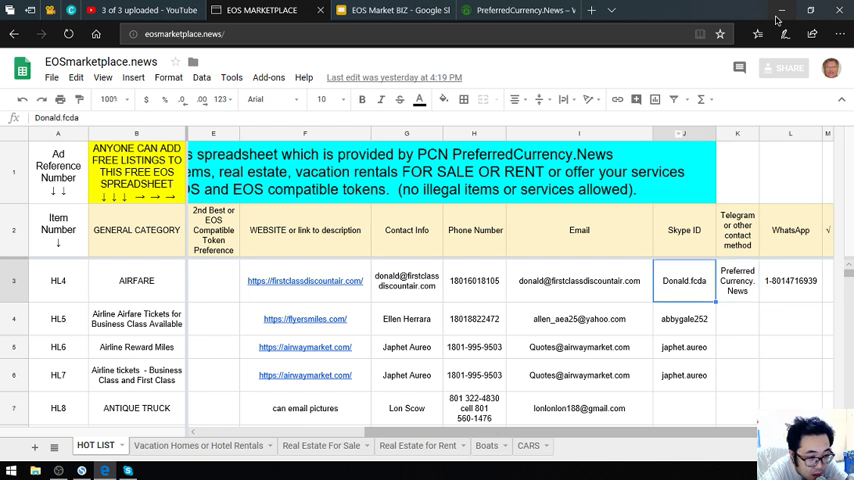
pyautogui.click(790, 230)
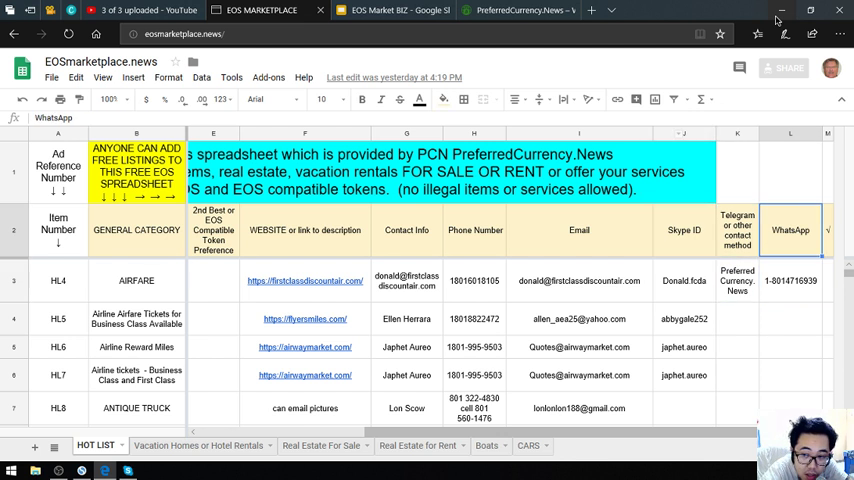
pyautogui.click(684, 280)
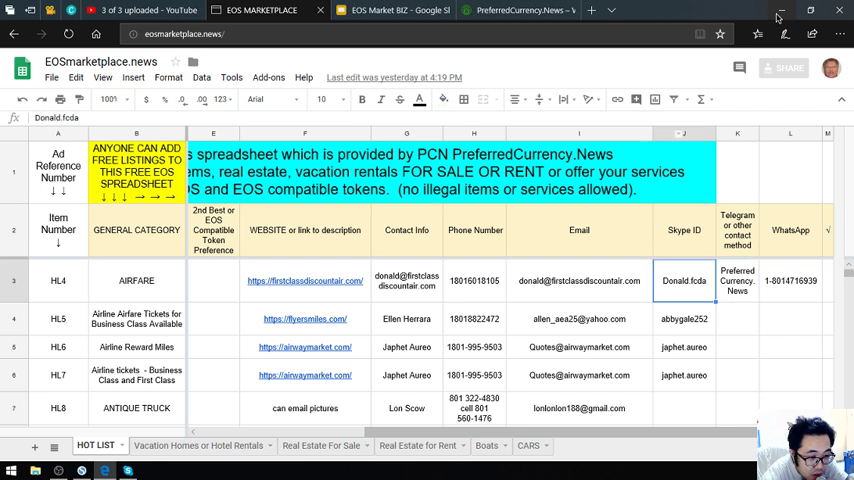
pyautogui.click(736, 280)
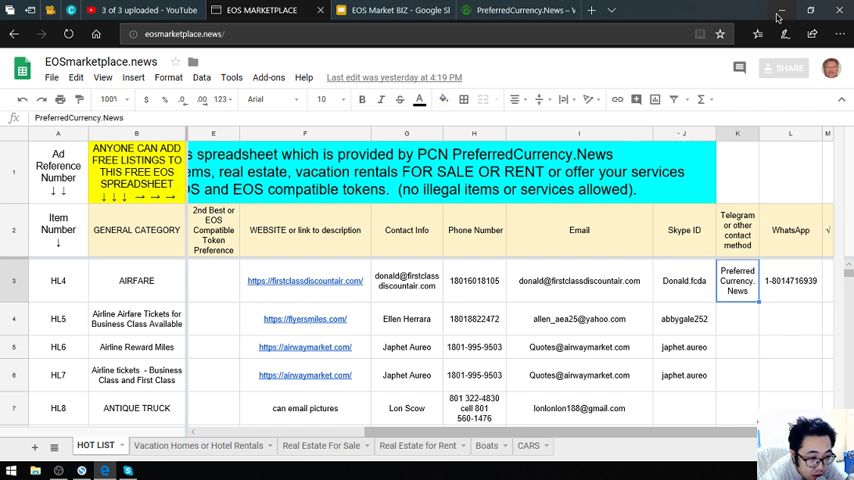
pyautogui.click(684, 348)
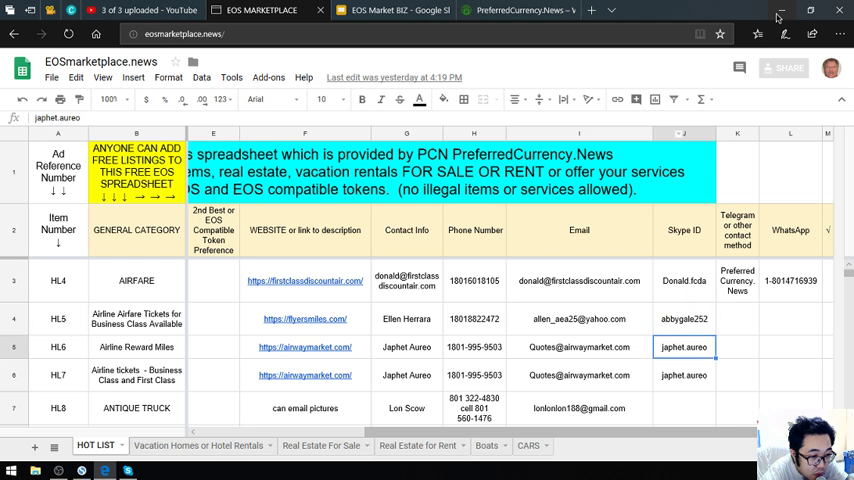
pyautogui.scroll(-3)
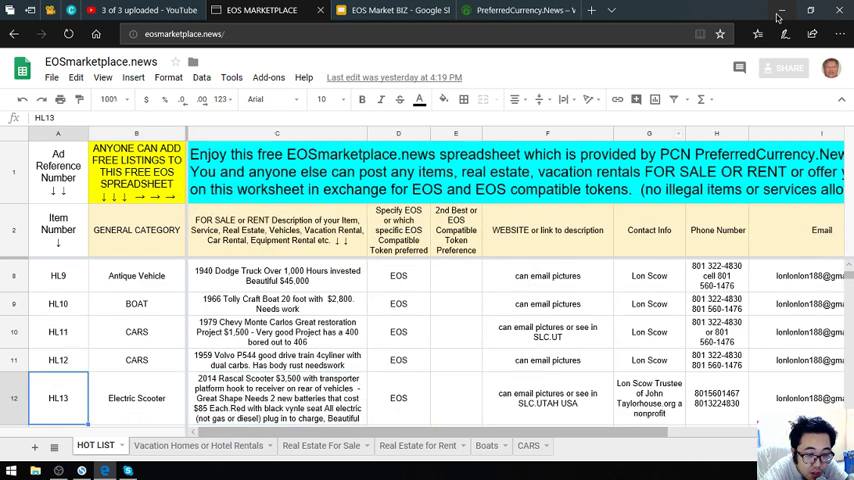
# - Read the AIRFARE email address and the HL7 airline tickets listing at the top
pyautogui.scroll(3)
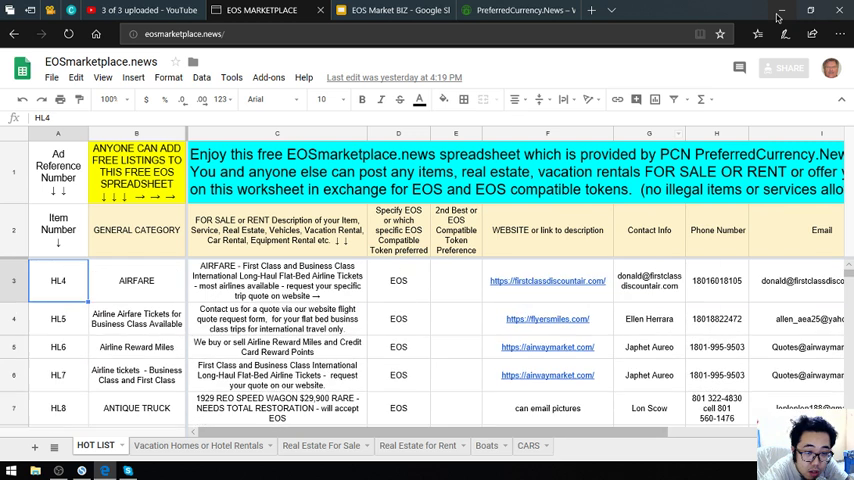
pyautogui.click(548, 280)
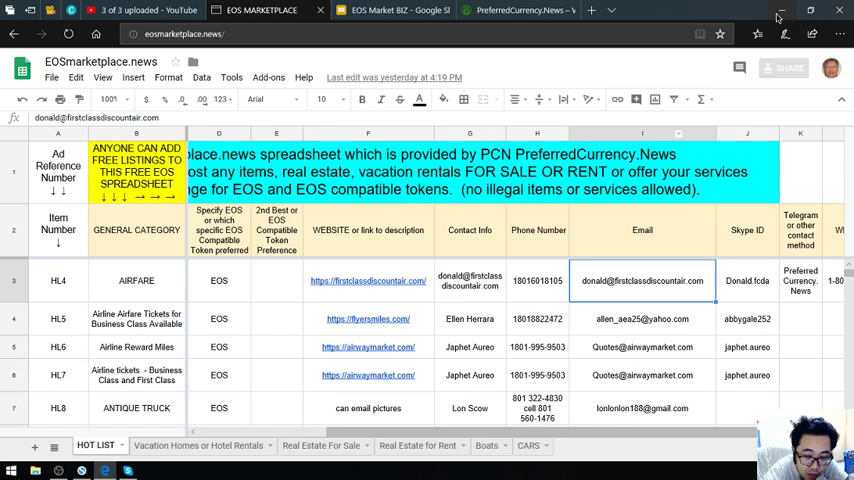
pyautogui.click(276, 280)
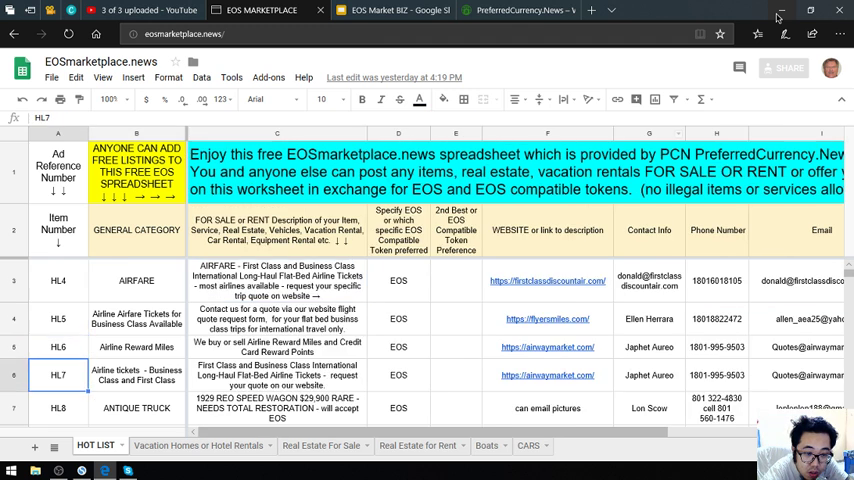
# - Scroll down past the motorhome and new car rows to the empty HL3 listing row
pyautogui.scroll(-3)
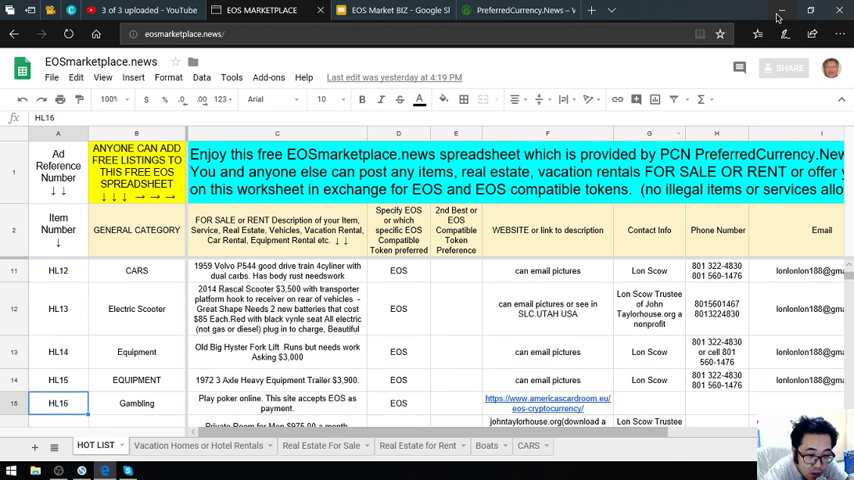
pyautogui.scroll(-3)
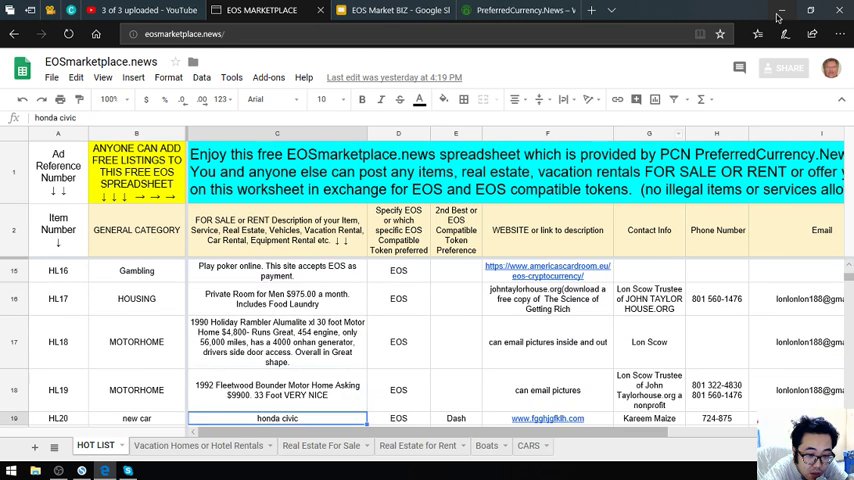
pyautogui.scroll(-3)
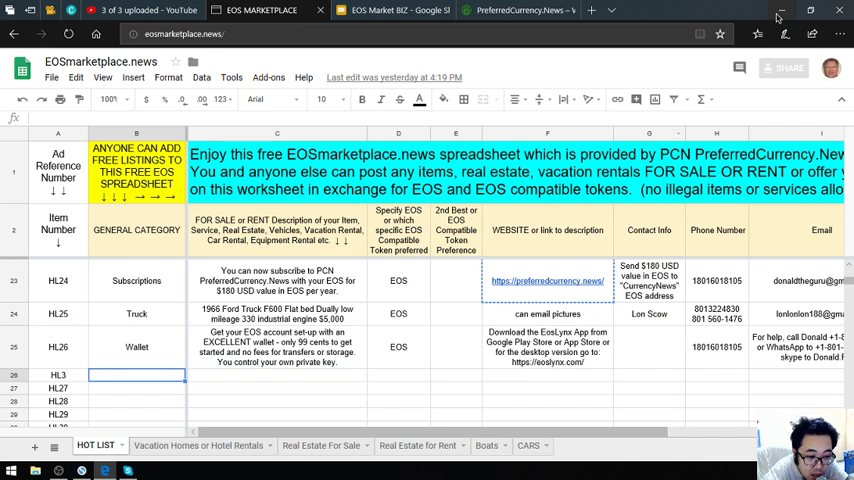
pyautogui.click(276, 376)
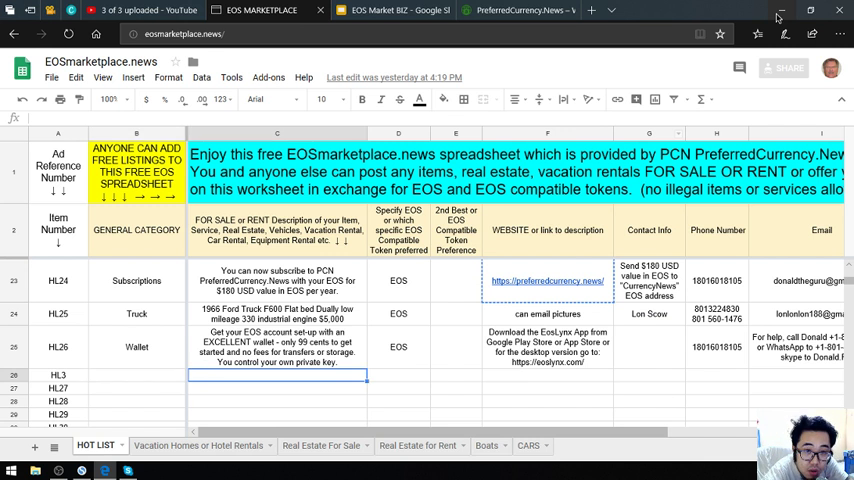
# - Scroll back to the top rows and read the AIRFARE and airline tickets quote descriptions
pyautogui.hscroll(3)
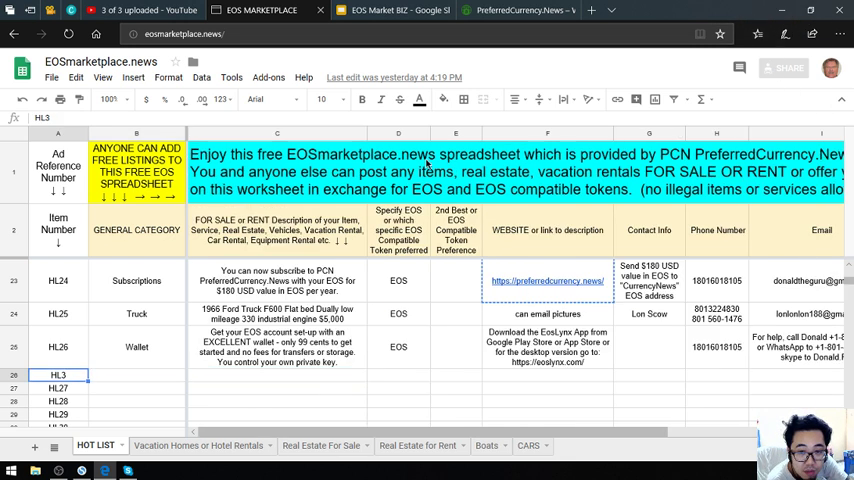
pyautogui.scroll(3)
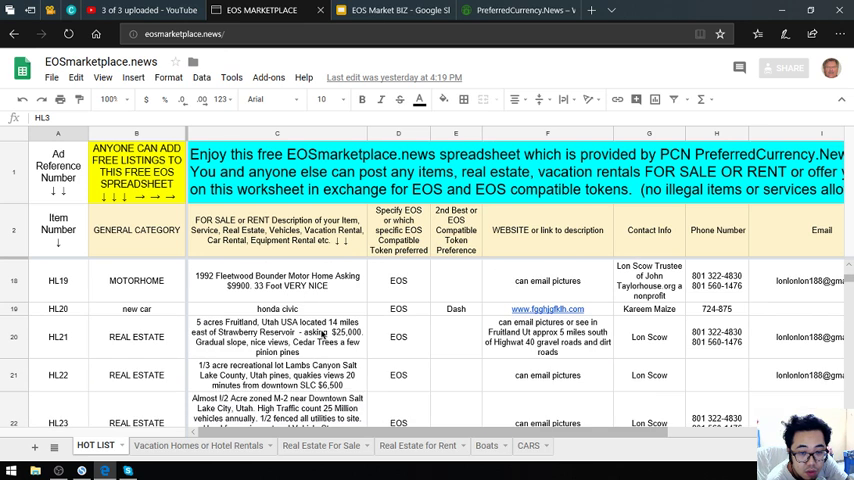
pyautogui.scroll(3)
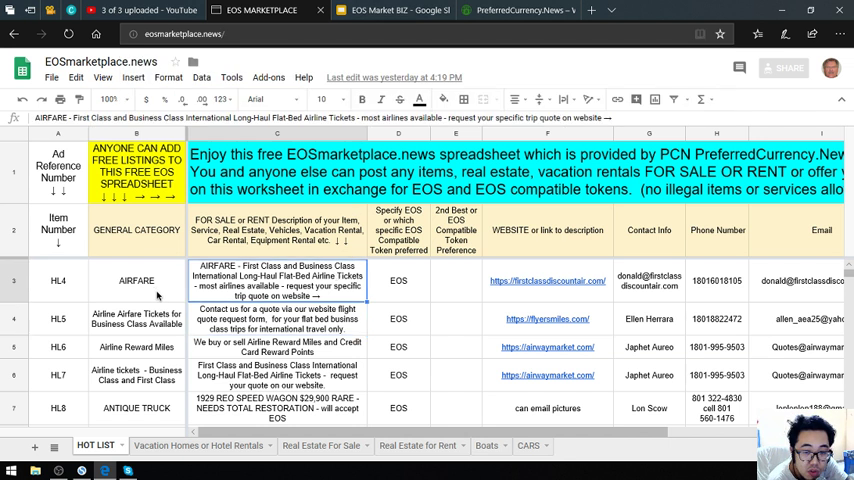
pyautogui.click(136, 280)
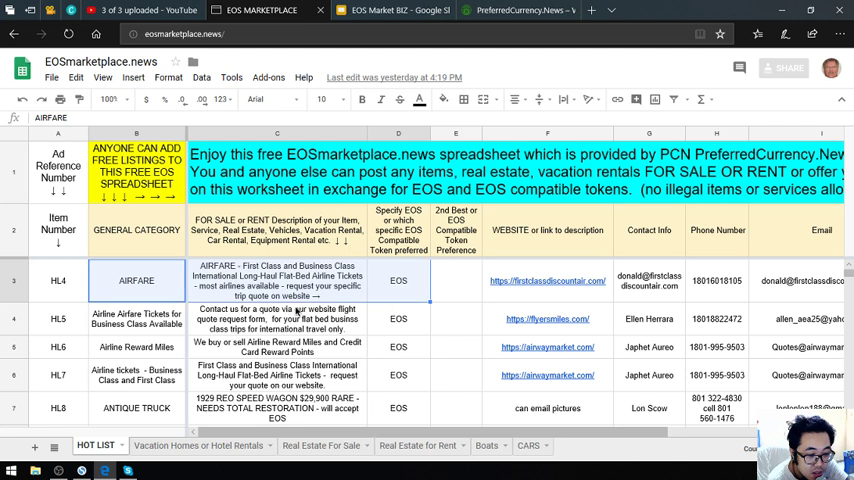
pyautogui.click(276, 318)
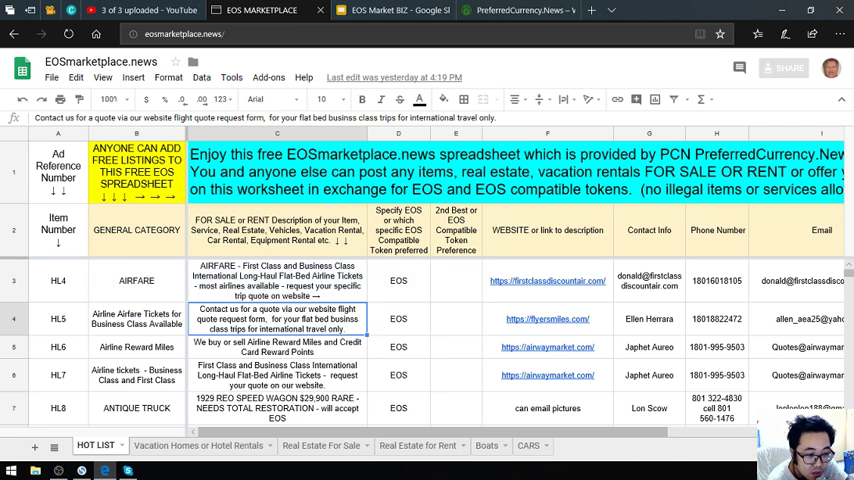